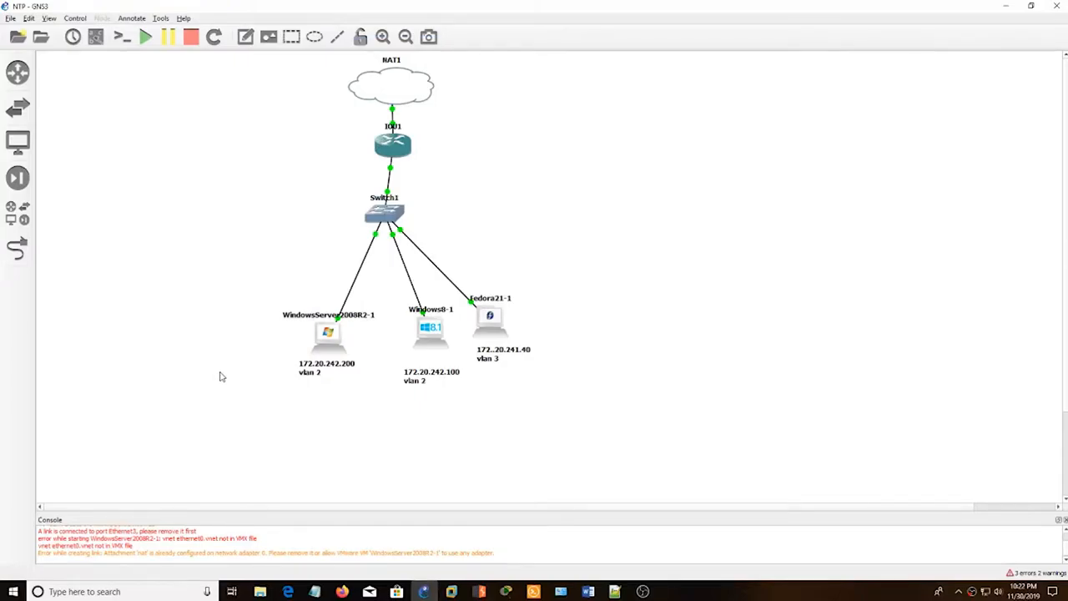
{"action": "mouse_move", "coordinate": [498, 347]}
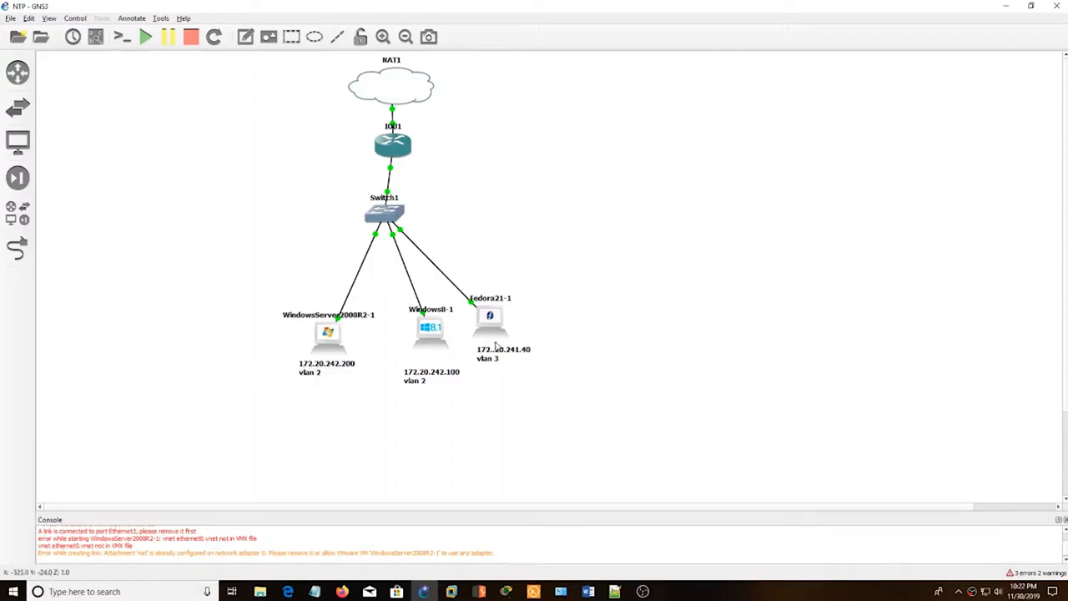
{"action": "mouse_move", "coordinate": [431, 137]}
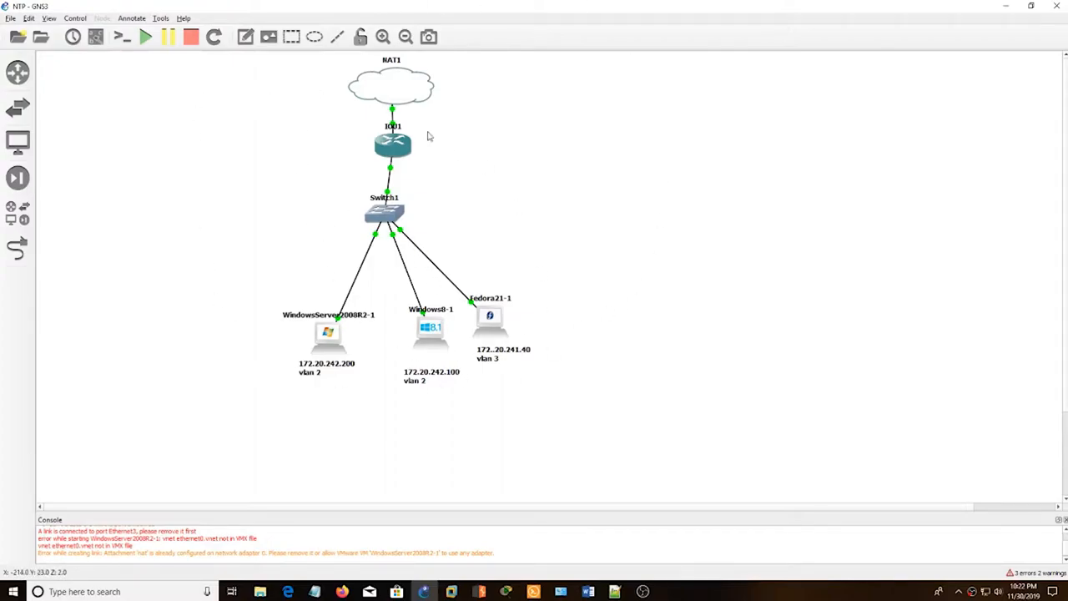
{"action": "mouse_move", "coordinate": [395, 515]}
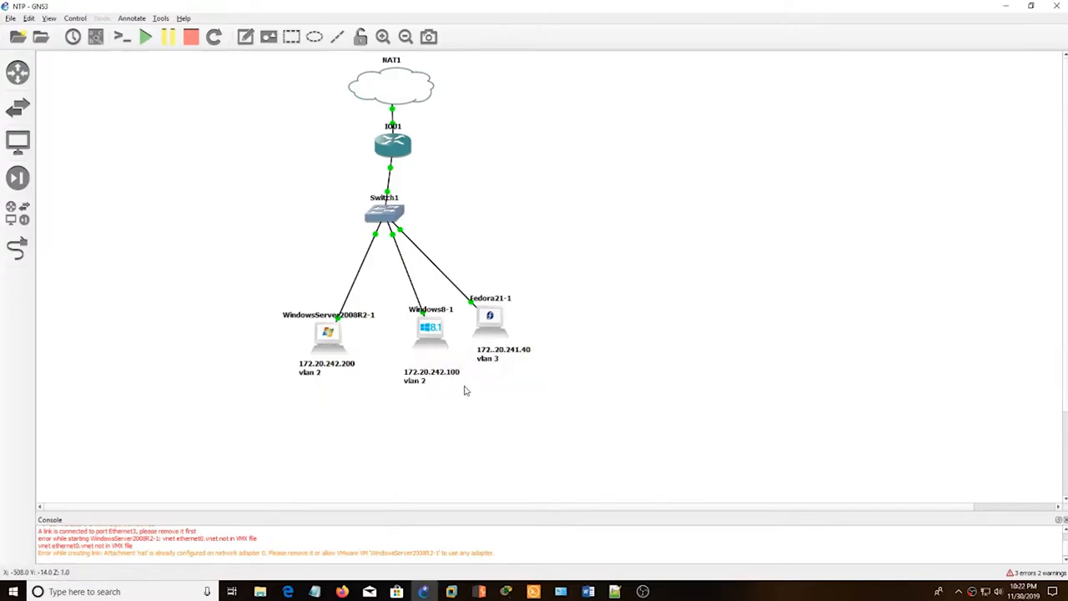
{"action": "mouse_move", "coordinate": [430, 325]}
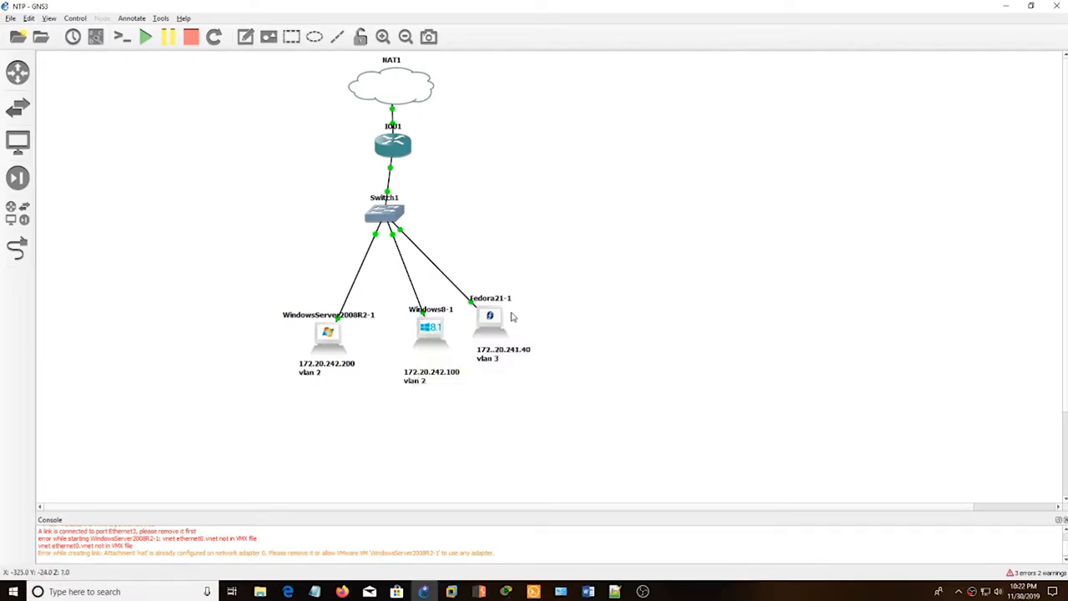
{"action": "mouse_move", "coordinate": [491, 315]}
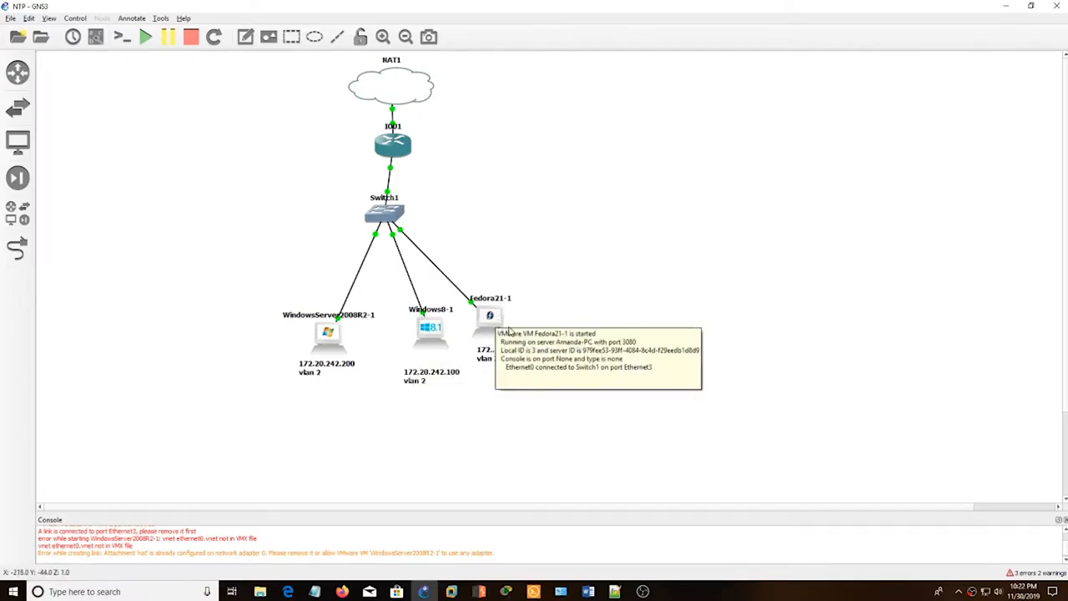
{"action": "mouse_move", "coordinate": [426, 467]}
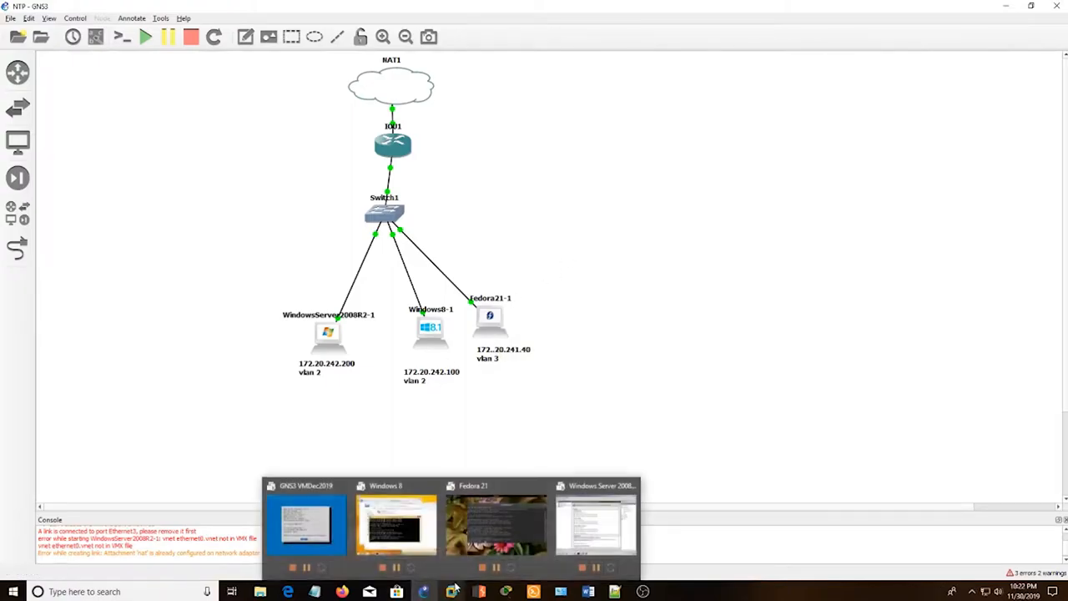
Switch to the Windows Server 2008 R2 VM and launch regedit from Start search.
{"action": "left_click", "coordinate": [595, 525]}
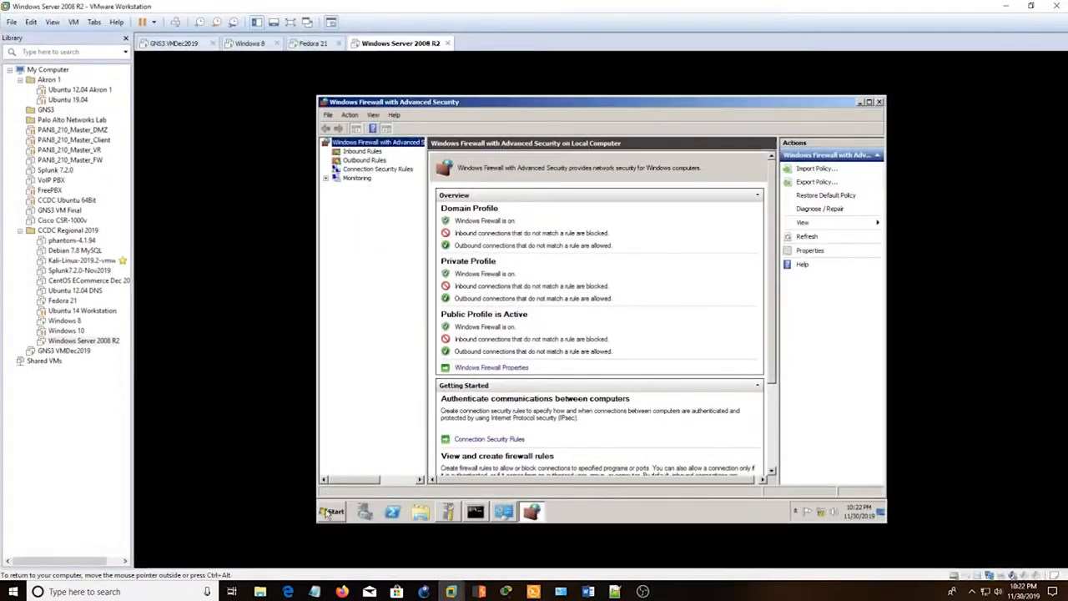
{"action": "left_click", "coordinate": [331, 511]}
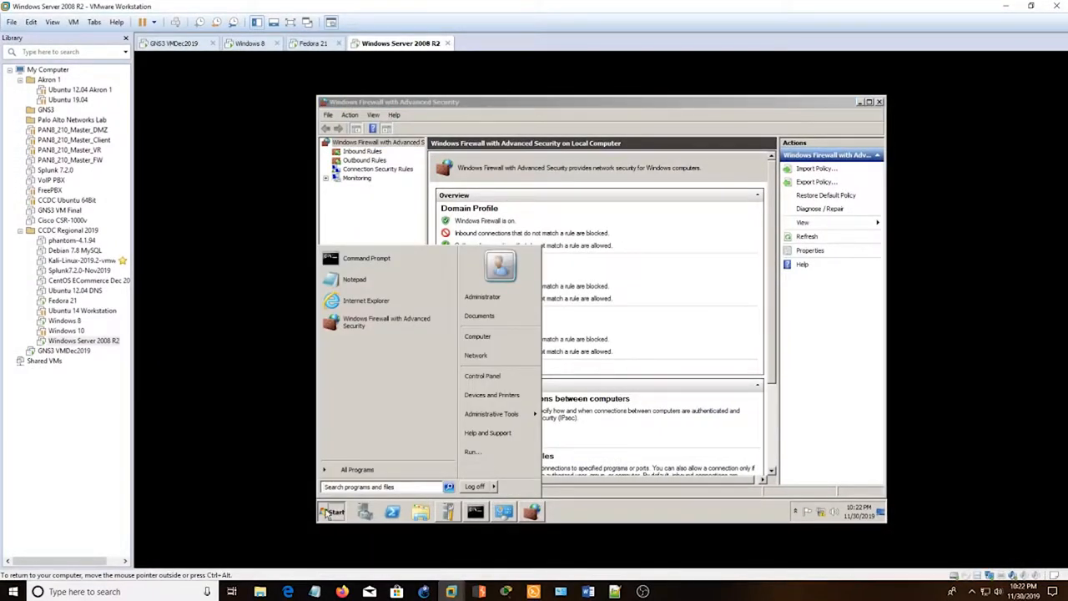
{"action": "type", "text": "regedit"}
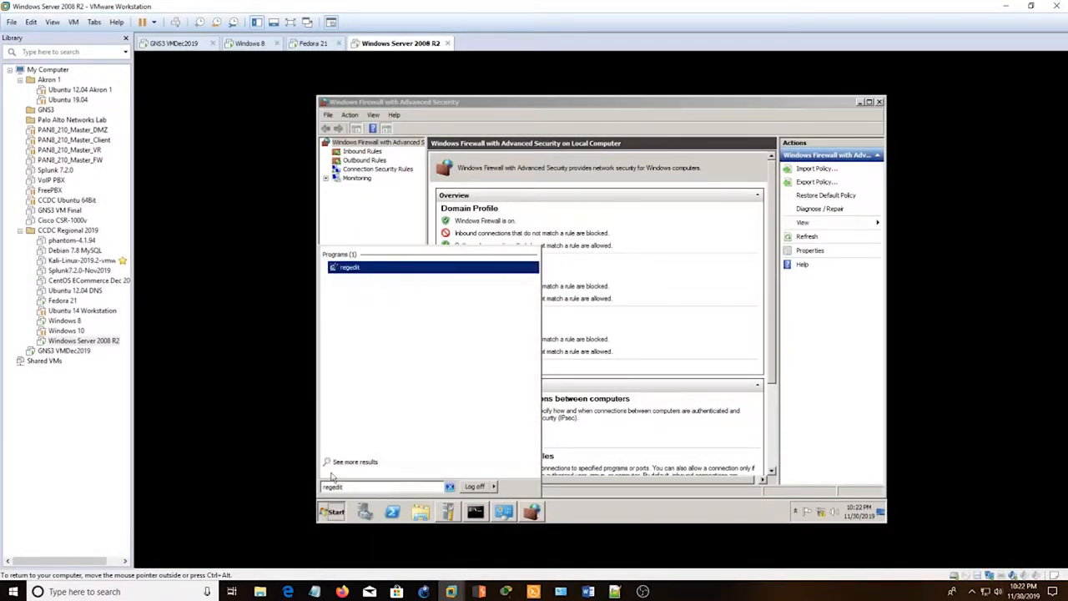
{"action": "left_click", "coordinate": [350, 267]}
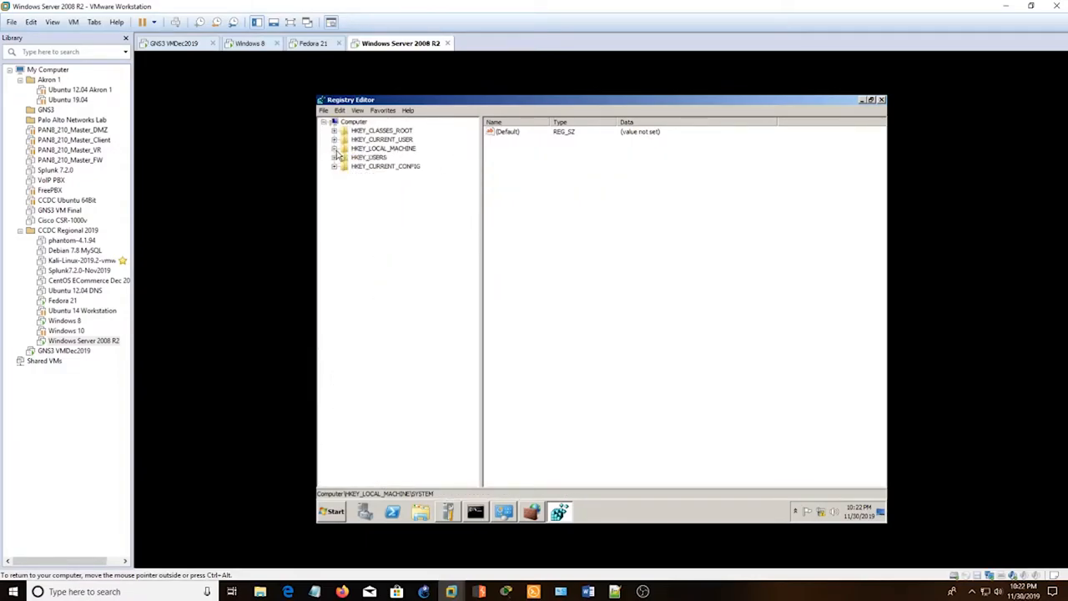
Browse to HKLM\SYSTEM\CurrentControlSet\Services\W32Time\TimeProviders\NtpServer.
{"action": "left_click", "coordinate": [383, 147]}
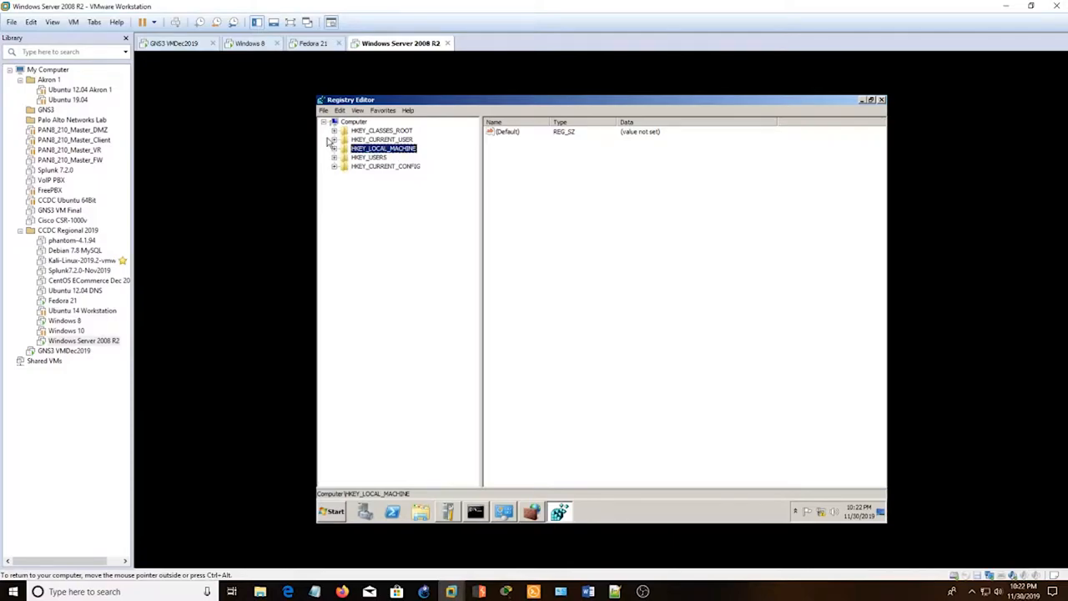
{"action": "left_click", "coordinate": [334, 148]}
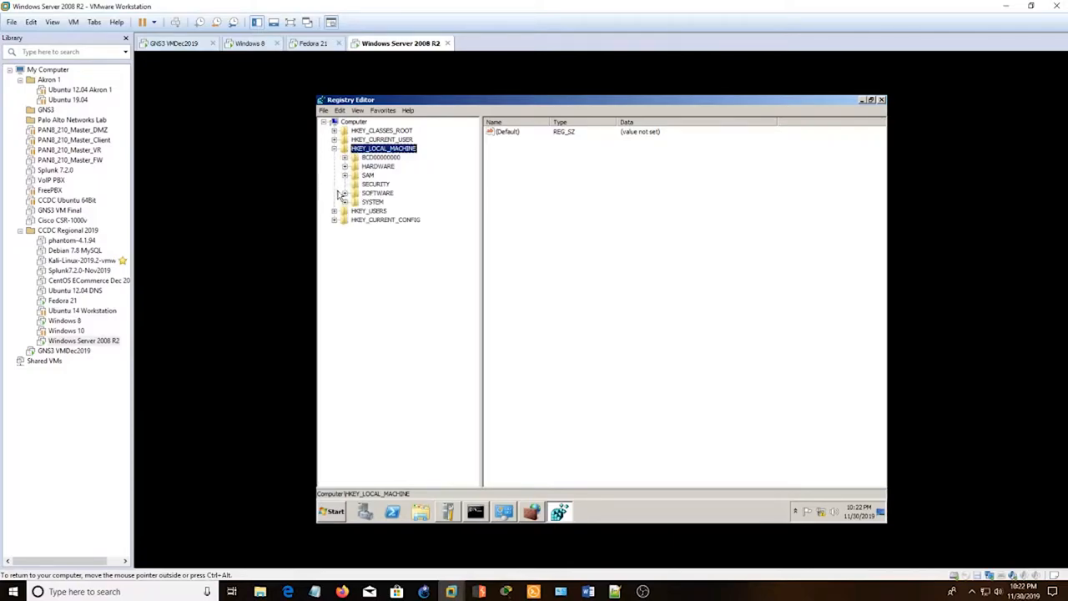
{"action": "left_click", "coordinate": [344, 193]}
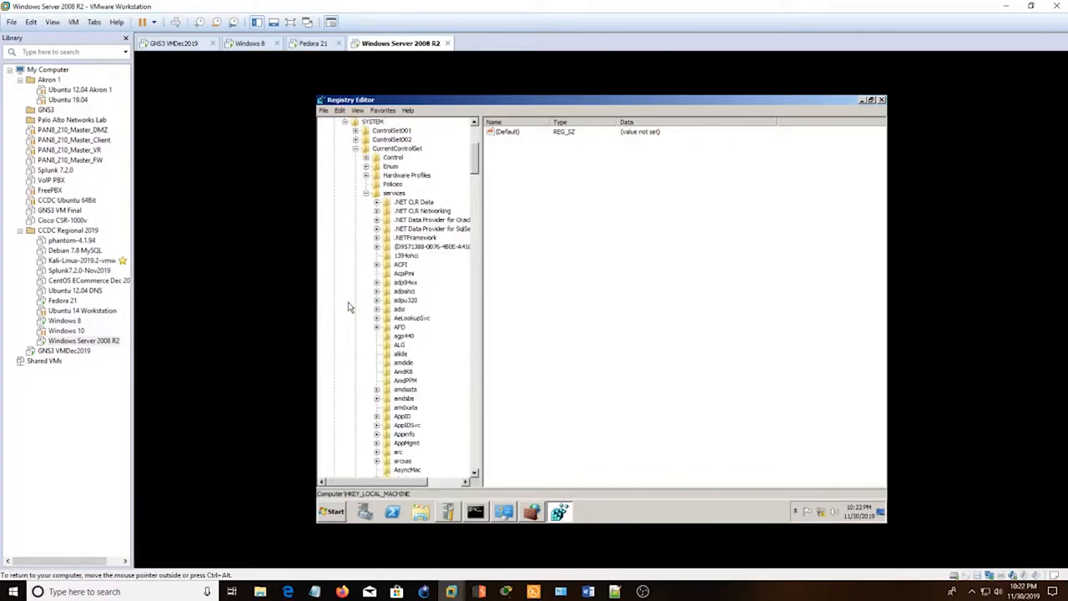
{"action": "mouse_move", "coordinate": [360, 200]}
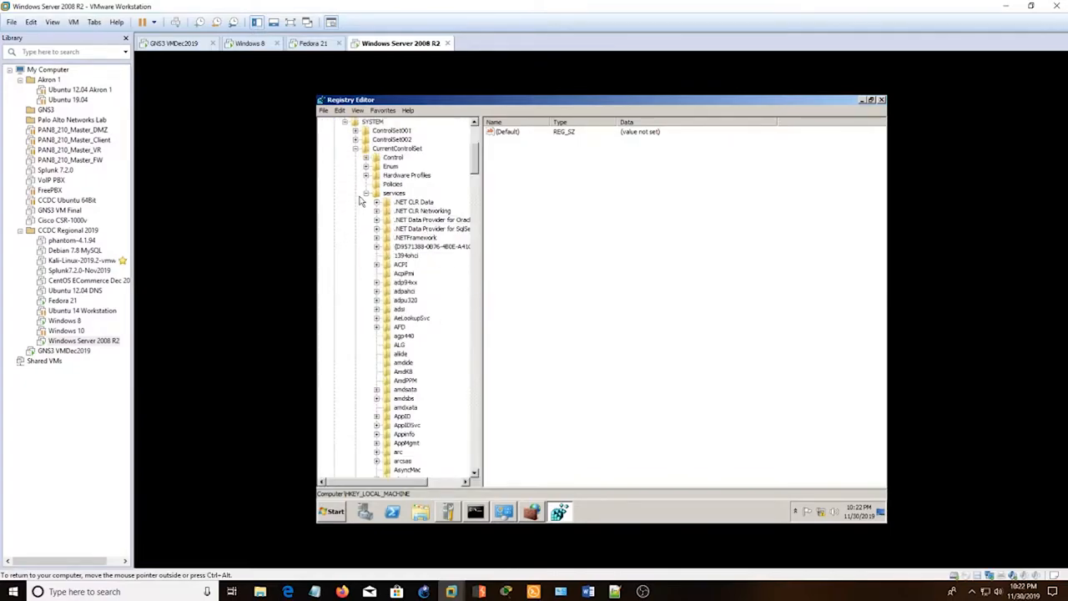
{"action": "left_click", "coordinate": [394, 193]}
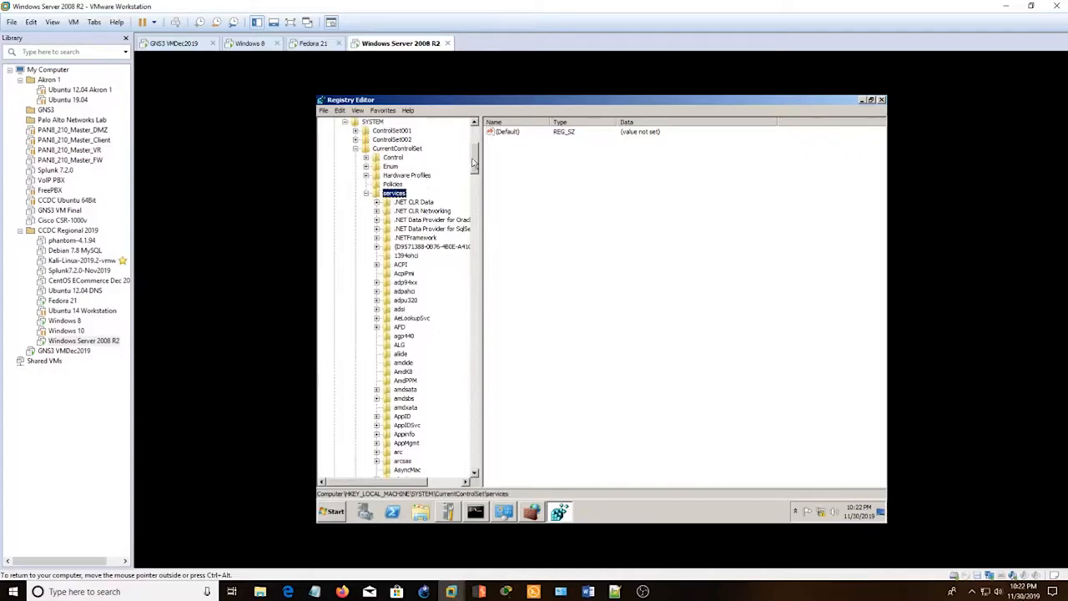
{"action": "scroll", "scroll_direction": "down", "scroll_amount": 3}
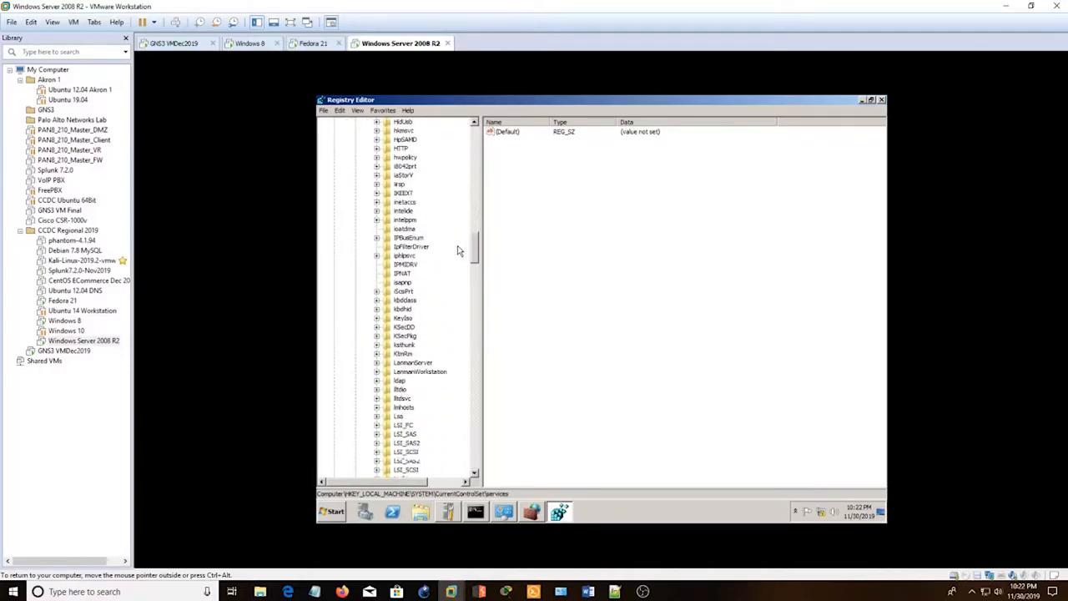
{"action": "scroll", "scroll_direction": "down", "scroll_amount": 3}
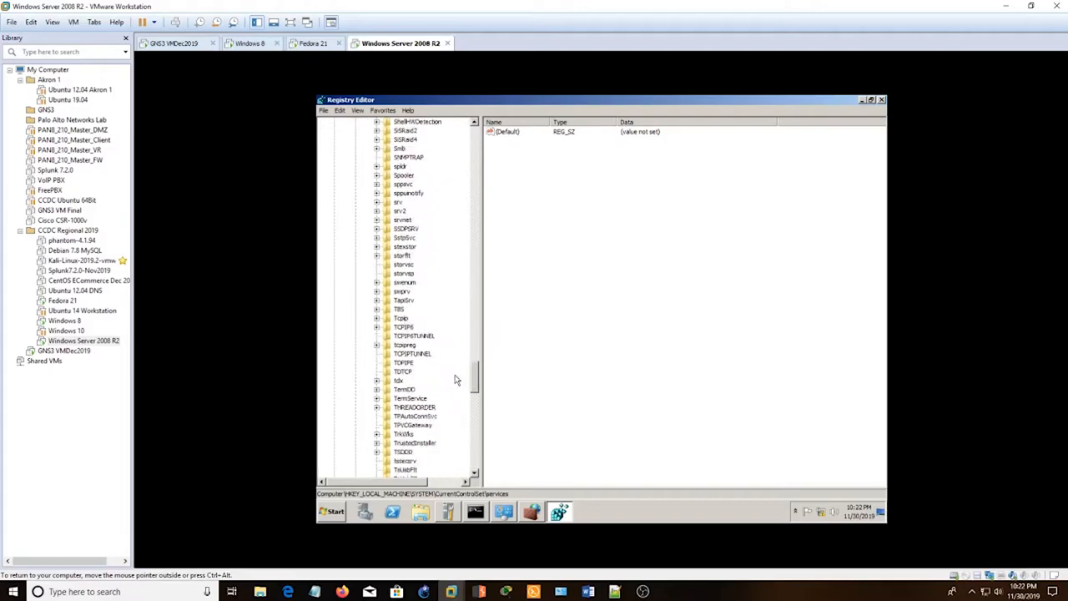
{"action": "scroll", "scroll_direction": "down", "scroll_amount": 3}
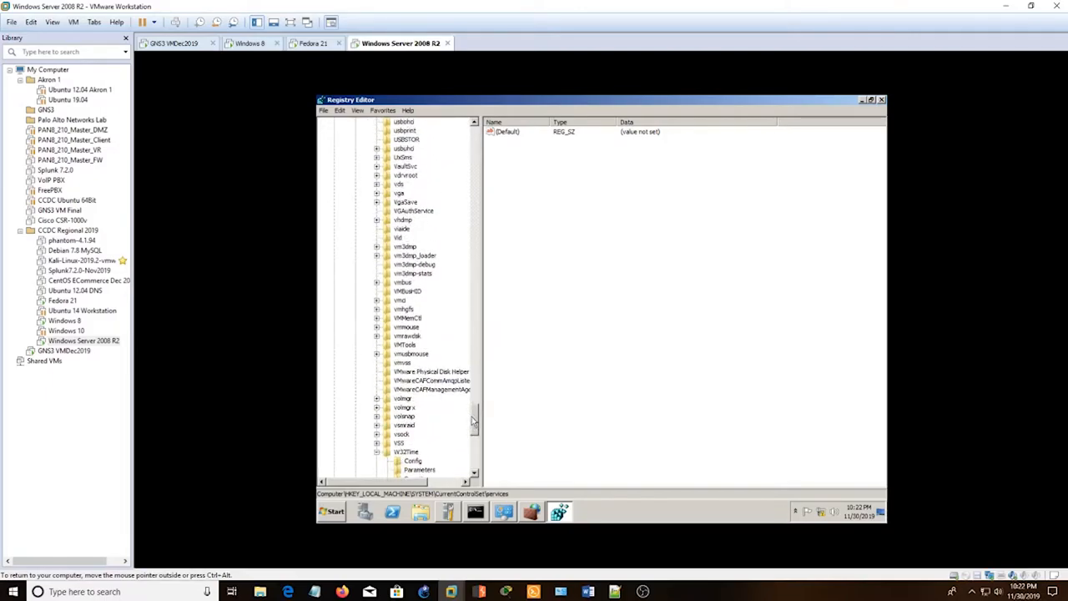
{"action": "left_click", "coordinate": [407, 370]}
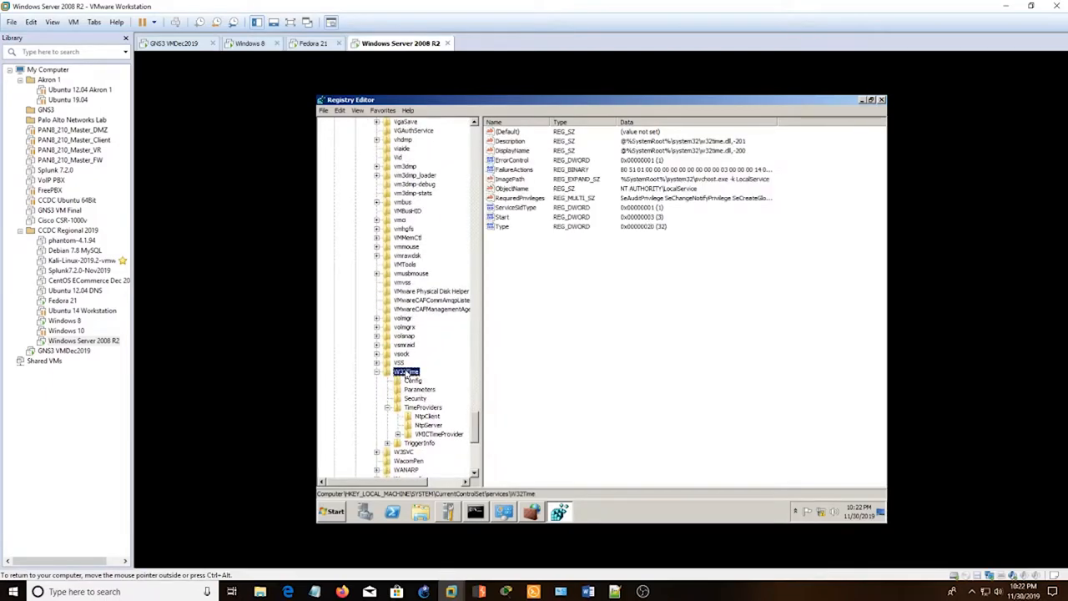
{"action": "mouse_move", "coordinate": [410, 411]}
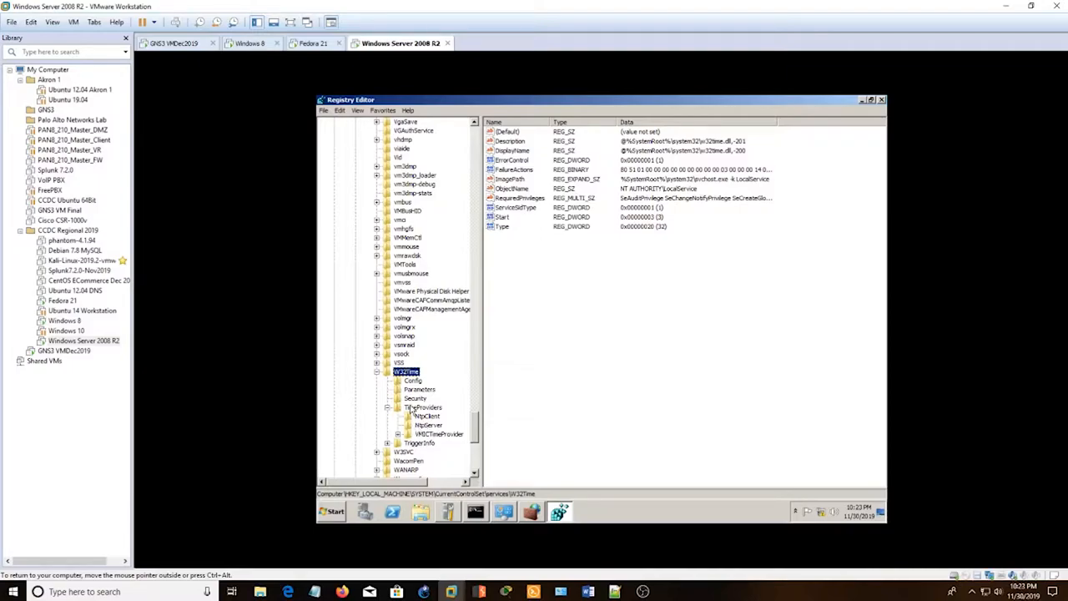
{"action": "left_click", "coordinate": [429, 426]}
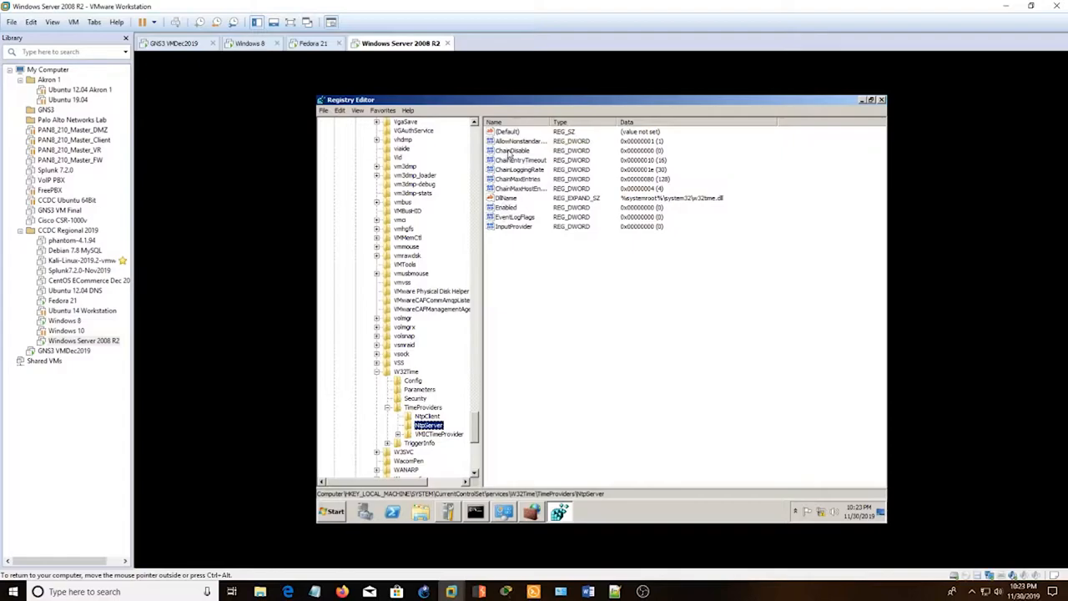
Set the NtpServer provider's Enabled value to 1.
{"action": "double_click", "coordinate": [506, 207]}
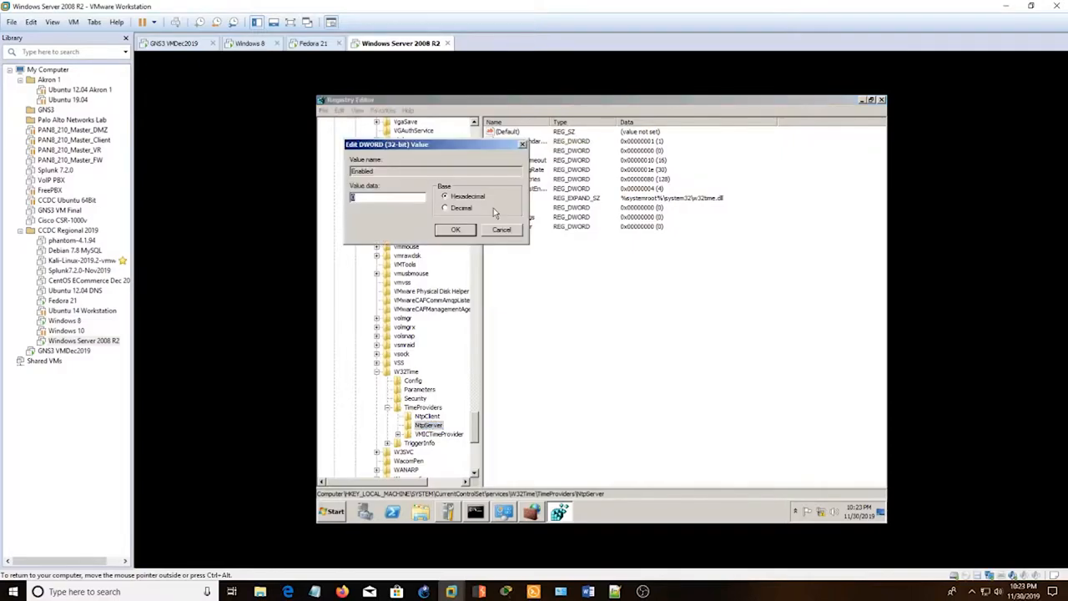
{"action": "type", "text": "1"}
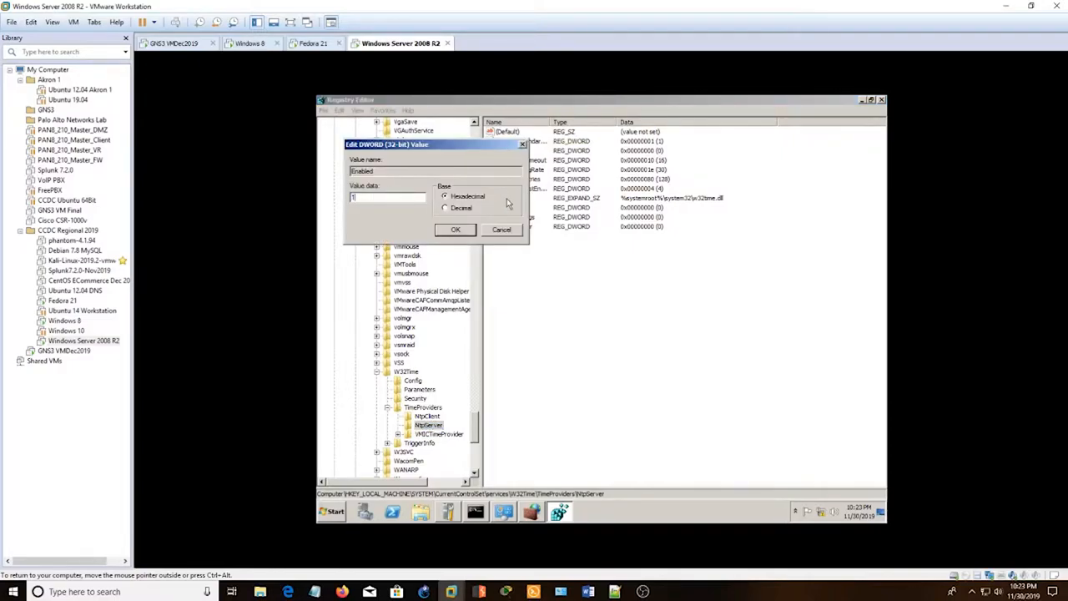
{"action": "left_click", "coordinate": [454, 231]}
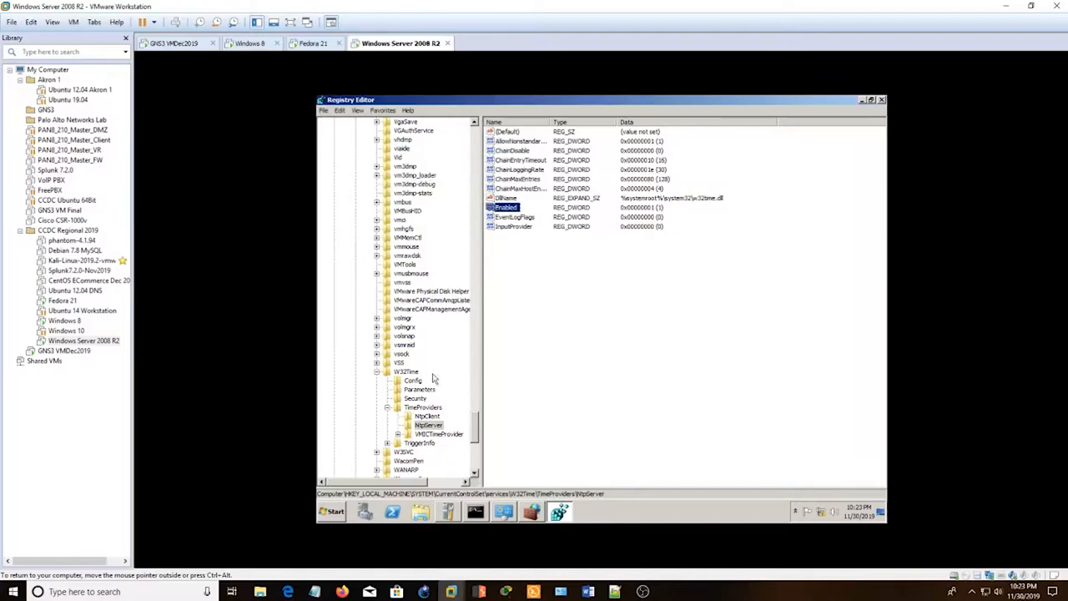
Set the W32Time Config key's AnnounceFlags value to 5, then bring up Start search for the firewall.
{"action": "left_click", "coordinate": [413, 380]}
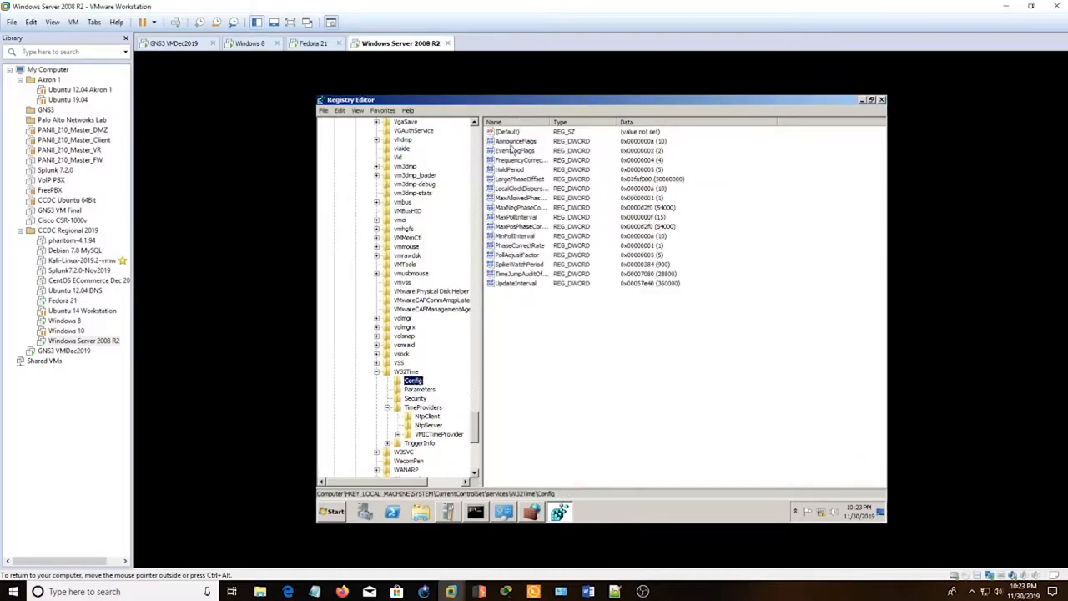
{"action": "double_click", "coordinate": [514, 140]}
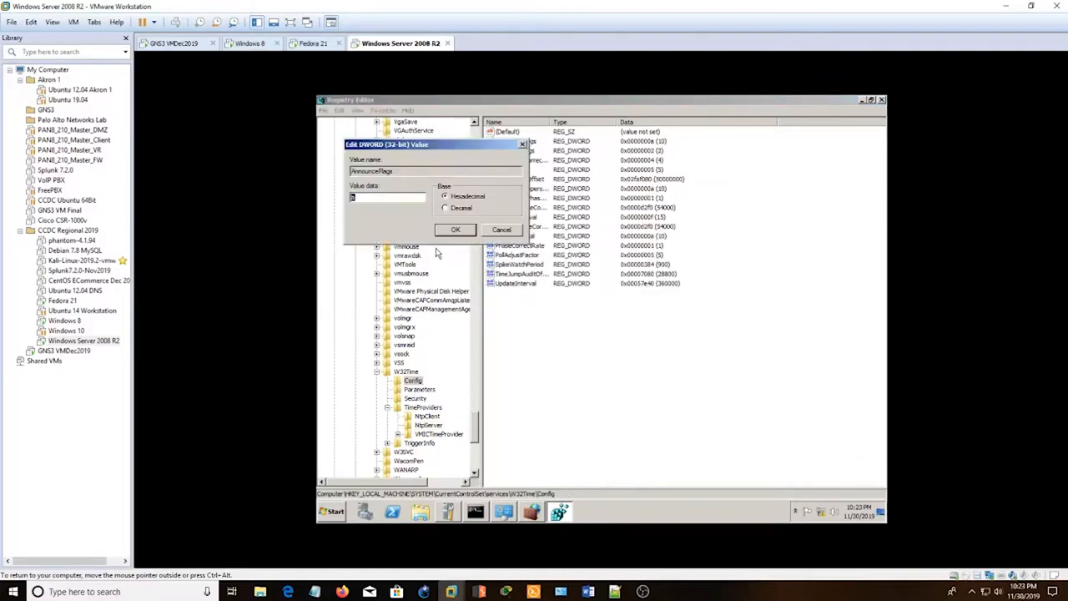
{"action": "type", "text": "5"}
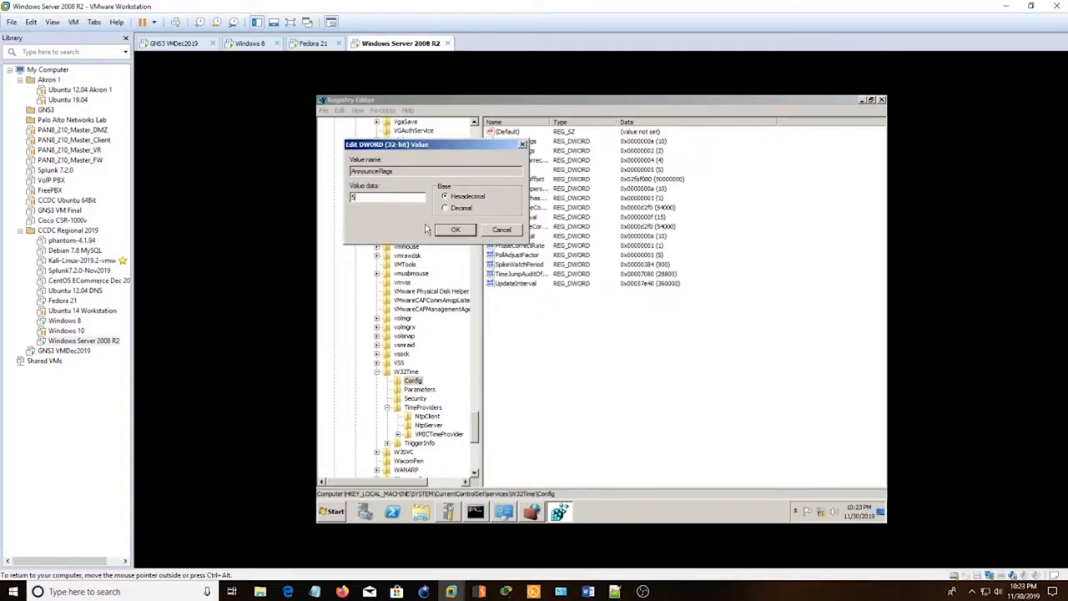
{"action": "left_click", "coordinate": [454, 231]}
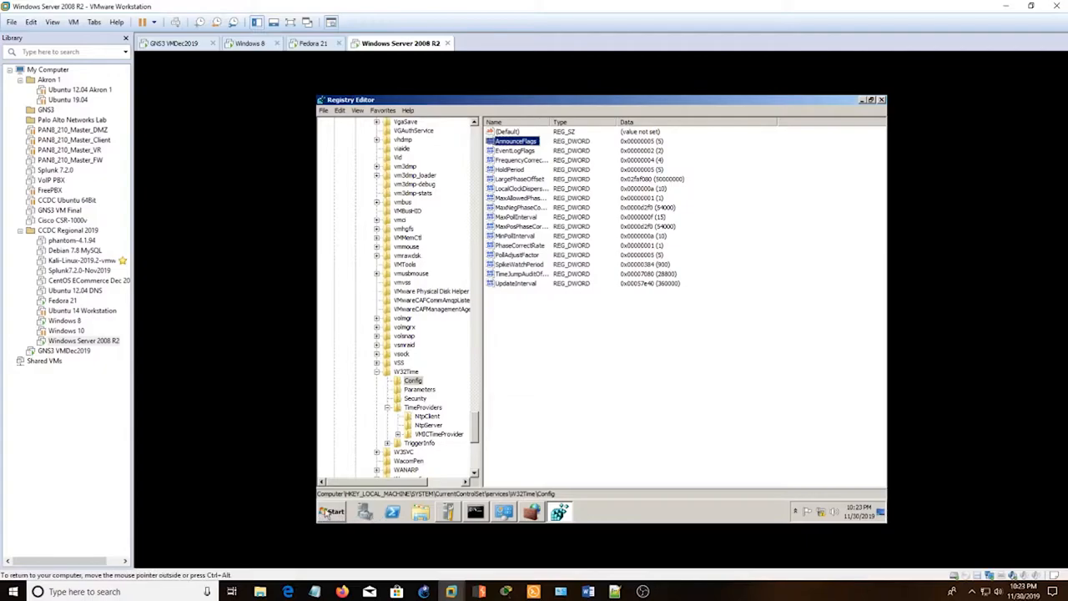
{"action": "left_click", "coordinate": [330, 511]}
{"action": "type", "text": "f"}
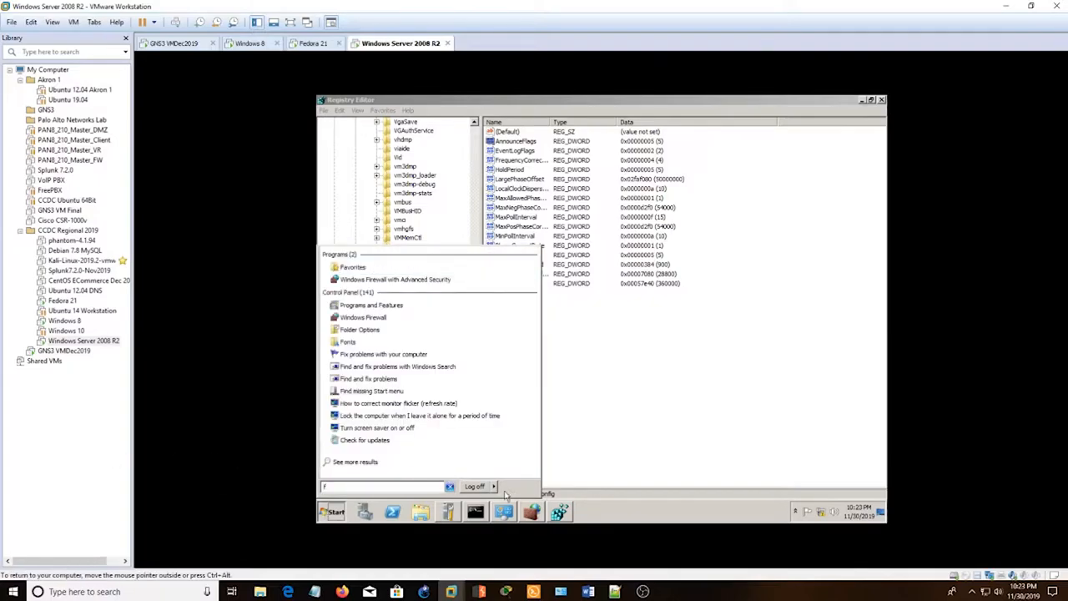
In Windows Firewall with Advanced Security, start a new inbound port rule for UDP 123.
{"action": "left_click", "coordinate": [394, 279]}
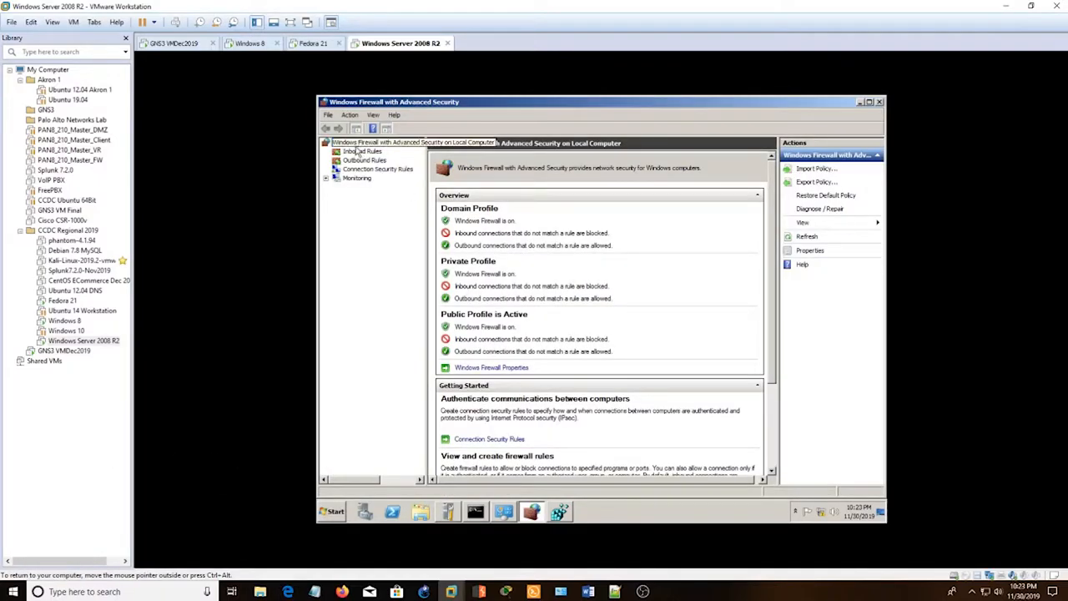
{"action": "left_click", "coordinate": [360, 150]}
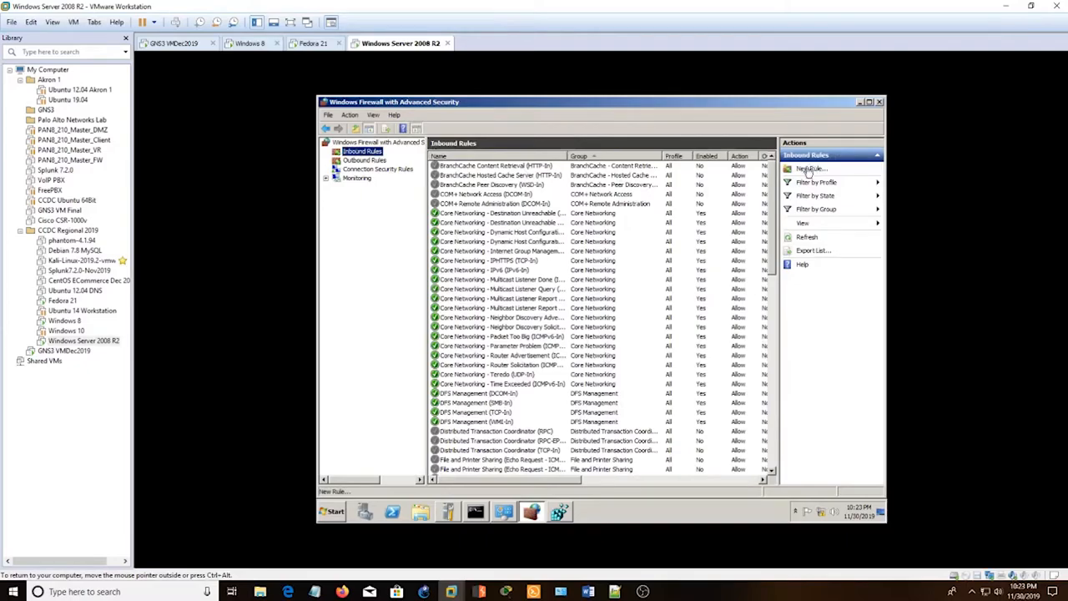
{"action": "left_click", "coordinate": [811, 166]}
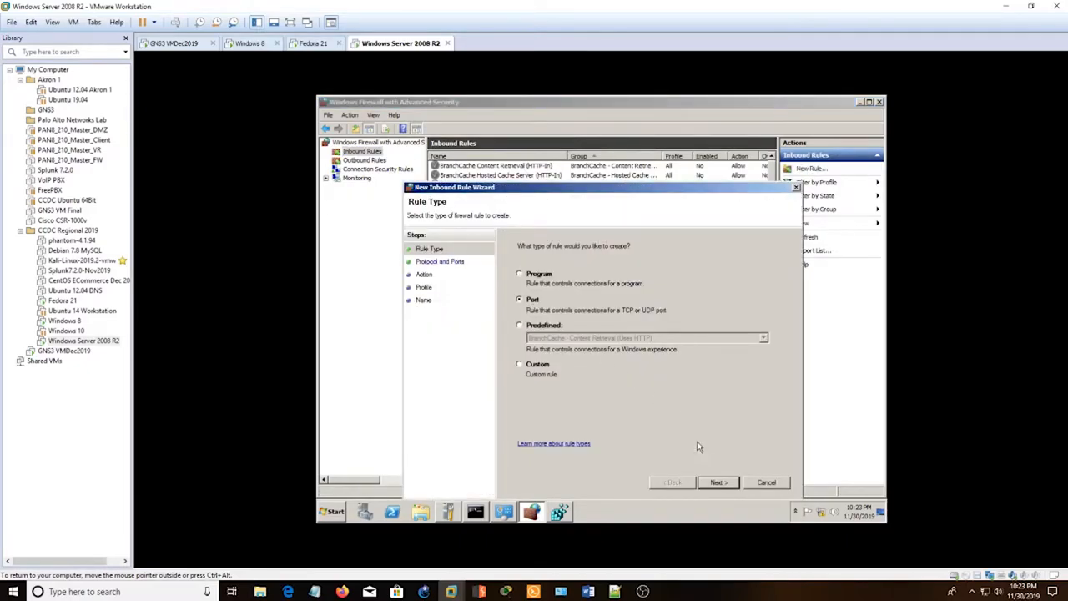
{"action": "left_click", "coordinate": [718, 482]}
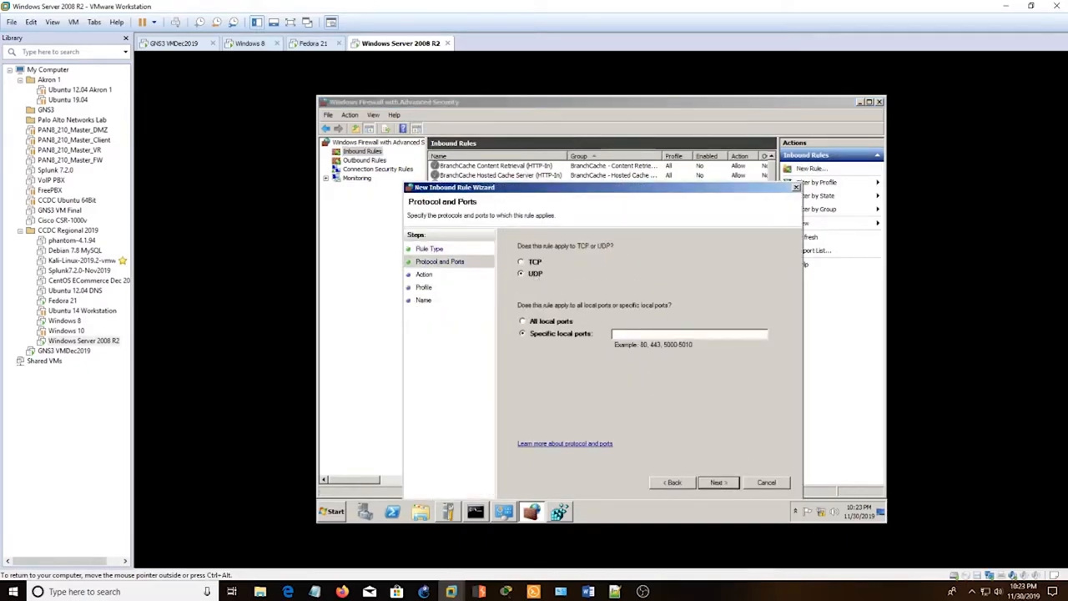
{"action": "type", "text": "123"}
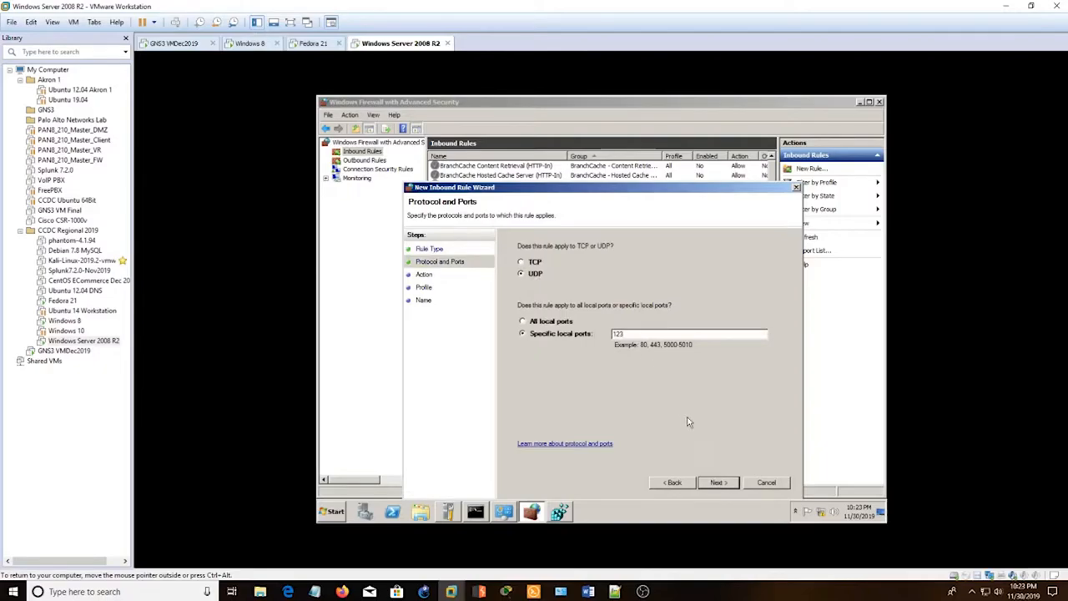
{"action": "left_click", "coordinate": [716, 483]}
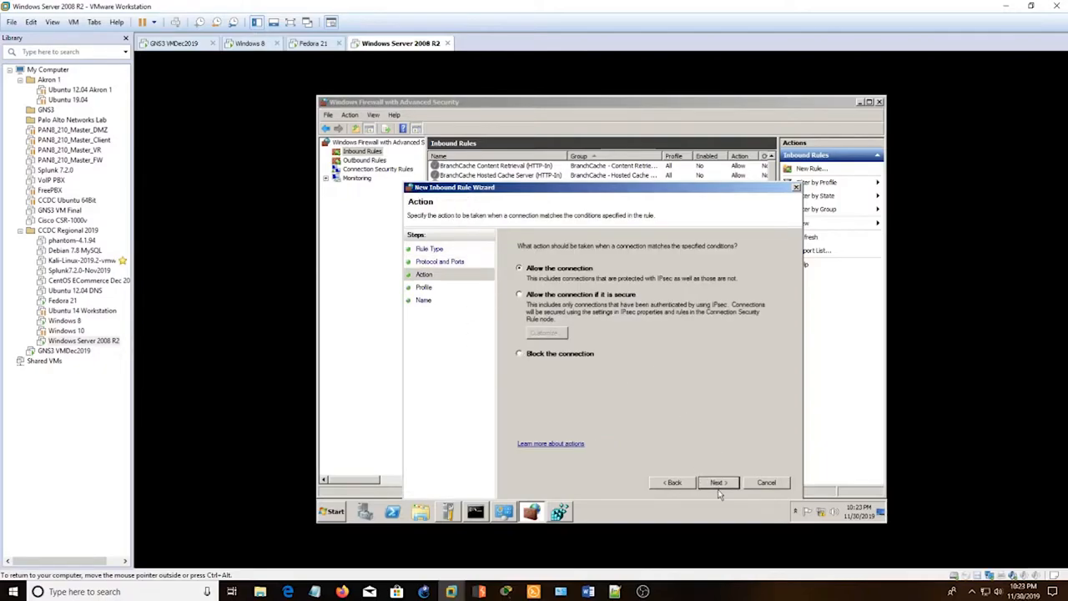
Allow the connection and finish the rule named INBOUND-NTP-UDP-123.
{"action": "left_click", "coordinate": [717, 482]}
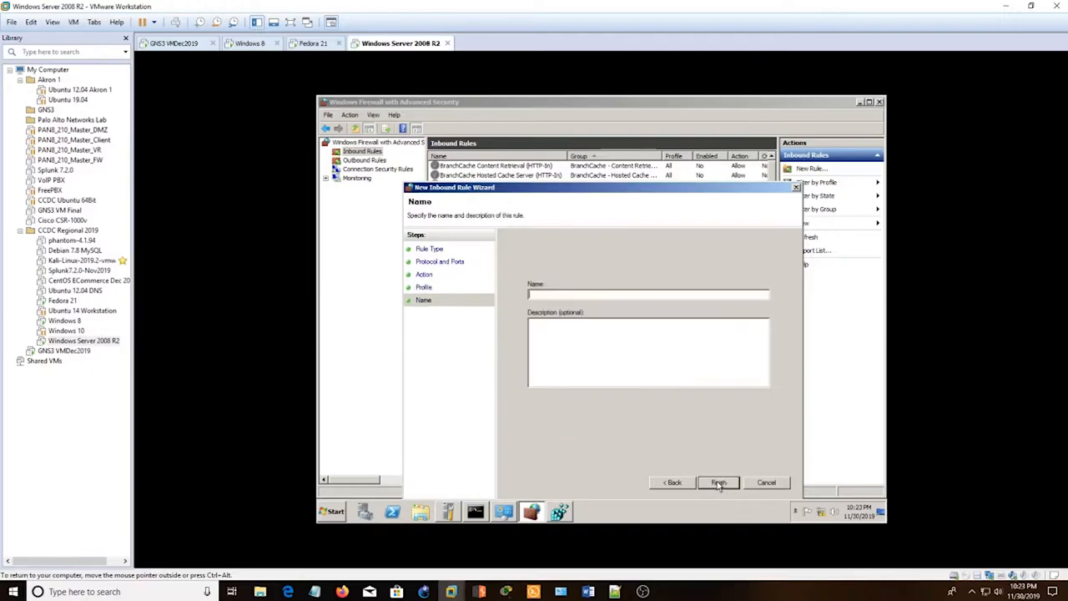
{"action": "type", "text": "VT"}
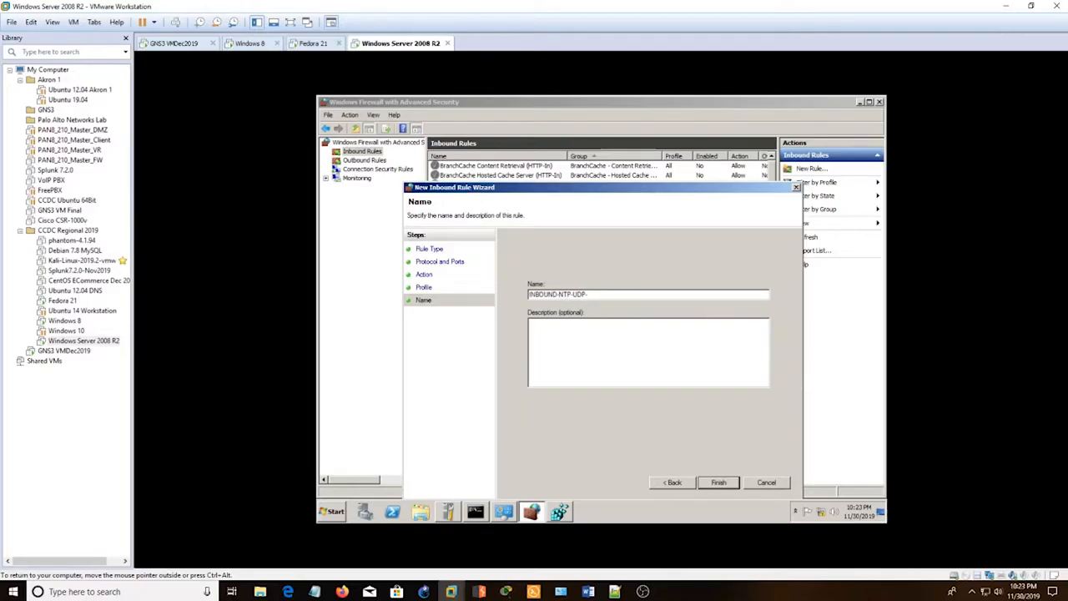
{"action": "type", "text": "-123"}
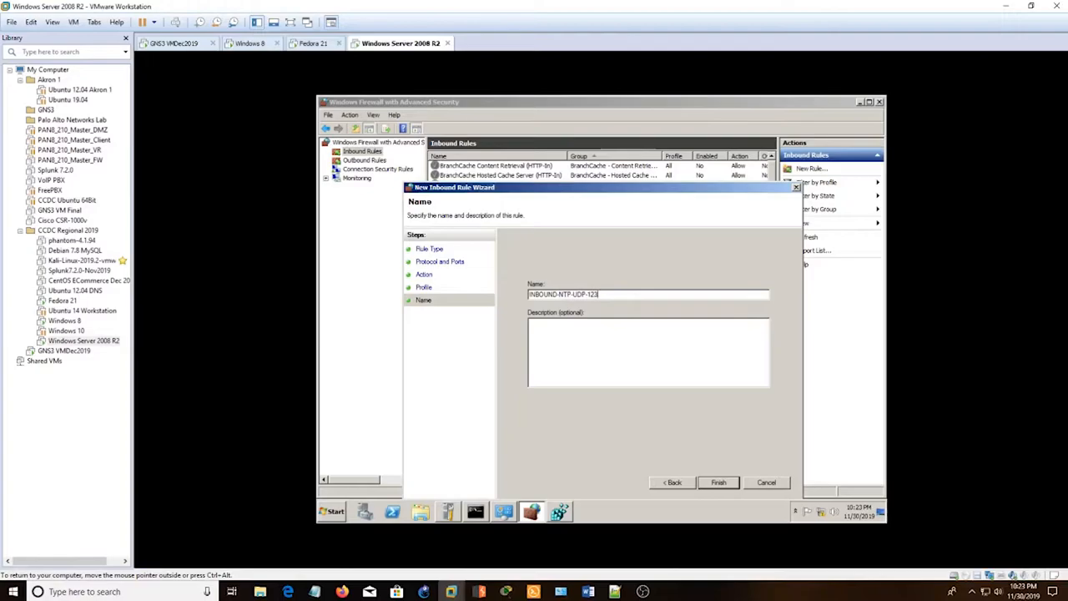
{"action": "left_click", "coordinate": [718, 483]}
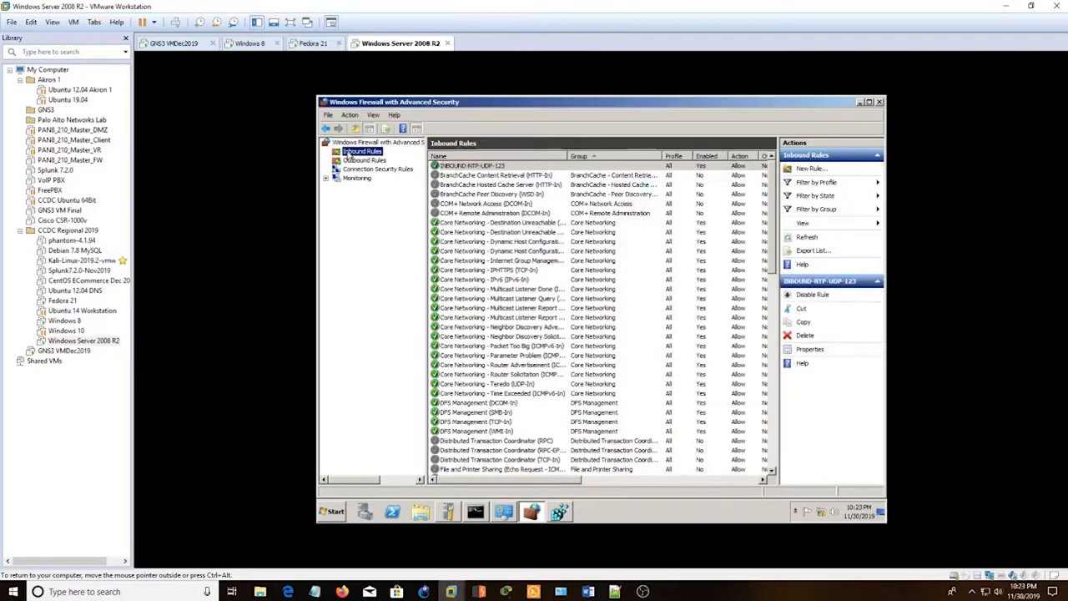
Create outbound rule OUTBOUND-NTP-UDP-123 allowing UDP remote port 123.
{"action": "left_click", "coordinate": [364, 160]}
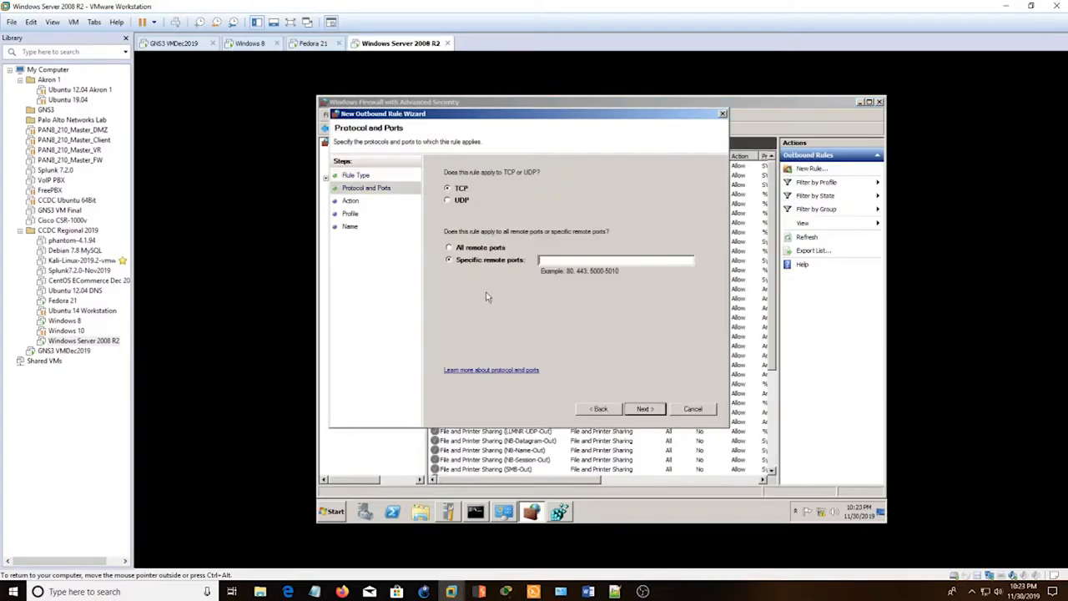
{"action": "left_click", "coordinate": [447, 200]}
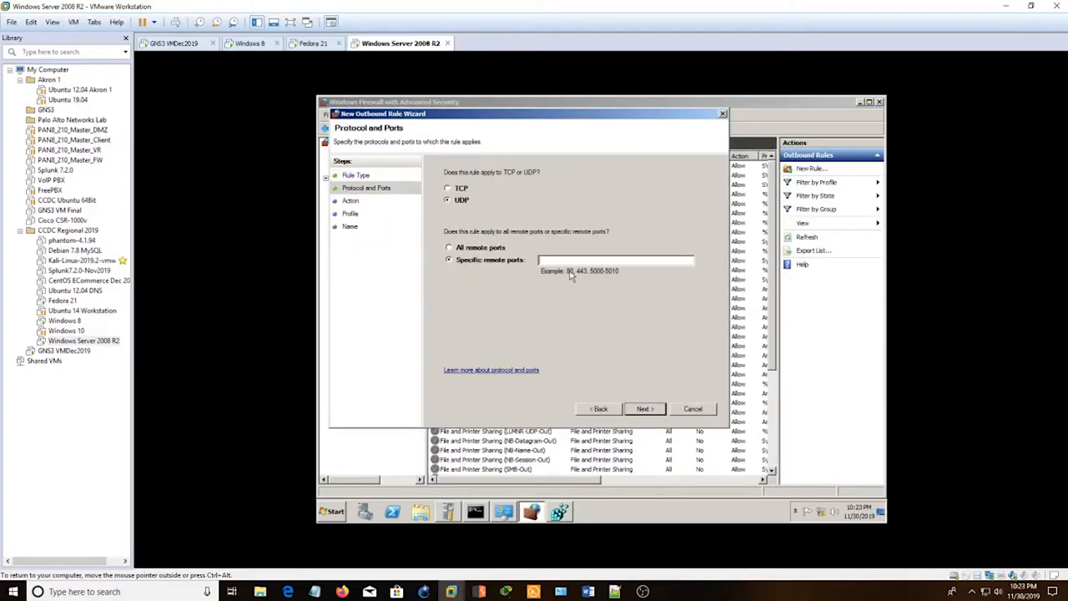
{"action": "type", "text": "123"}
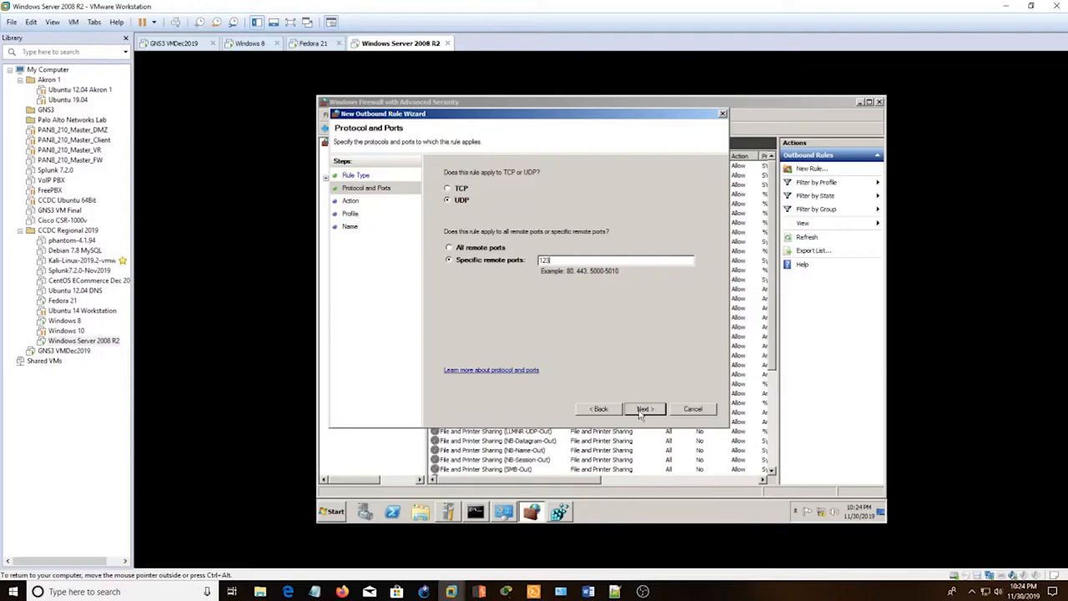
{"action": "left_click", "coordinate": [645, 409]}
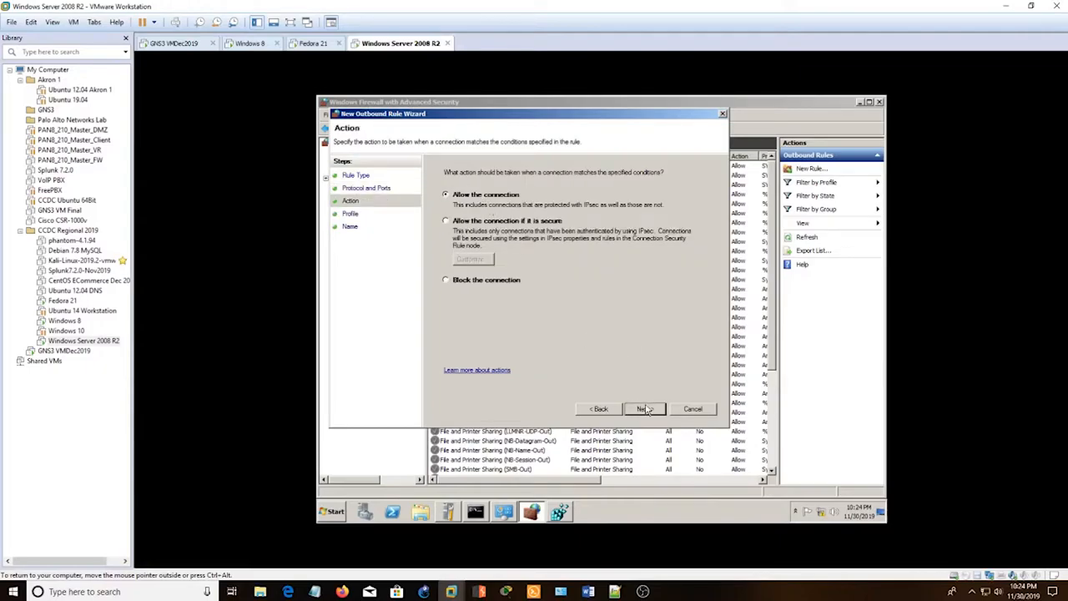
{"action": "left_click", "coordinate": [644, 409]}
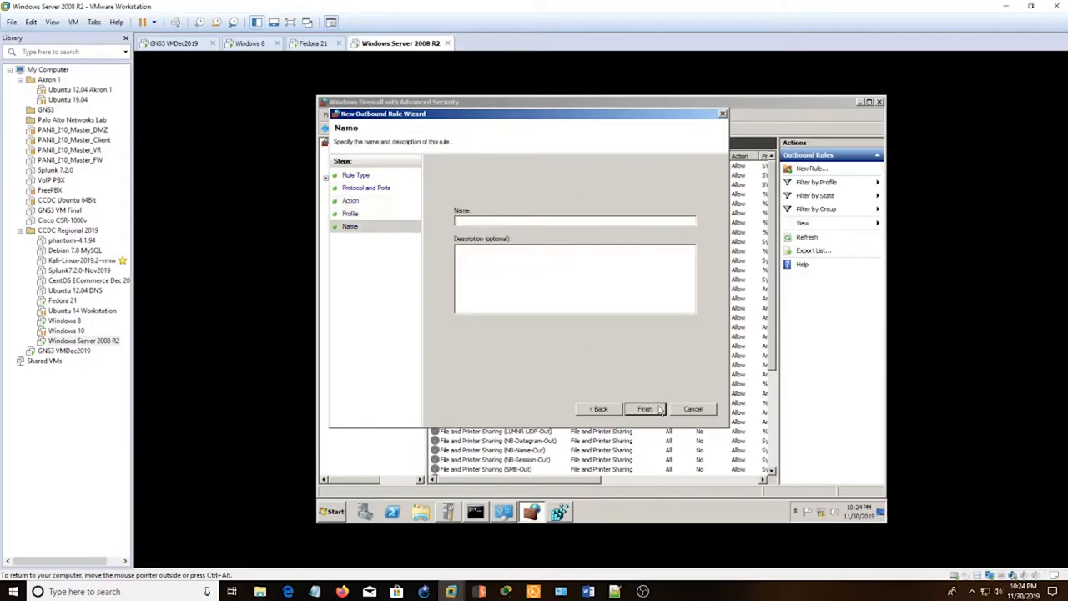
{"action": "type", "text": "OUTBOUND-NTP-UDP-123"}
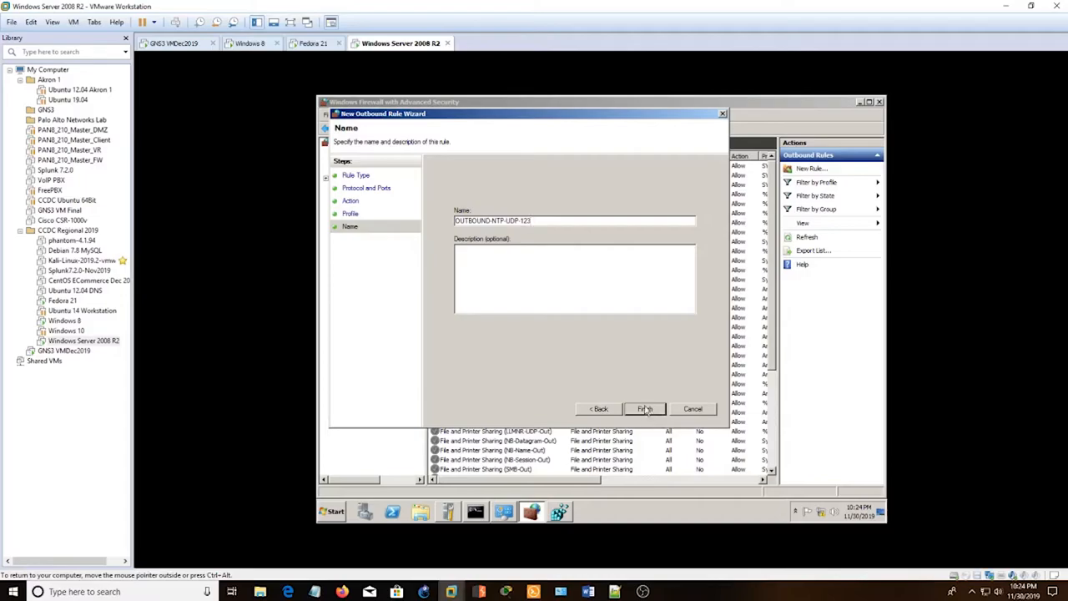
{"action": "left_click", "coordinate": [644, 408]}
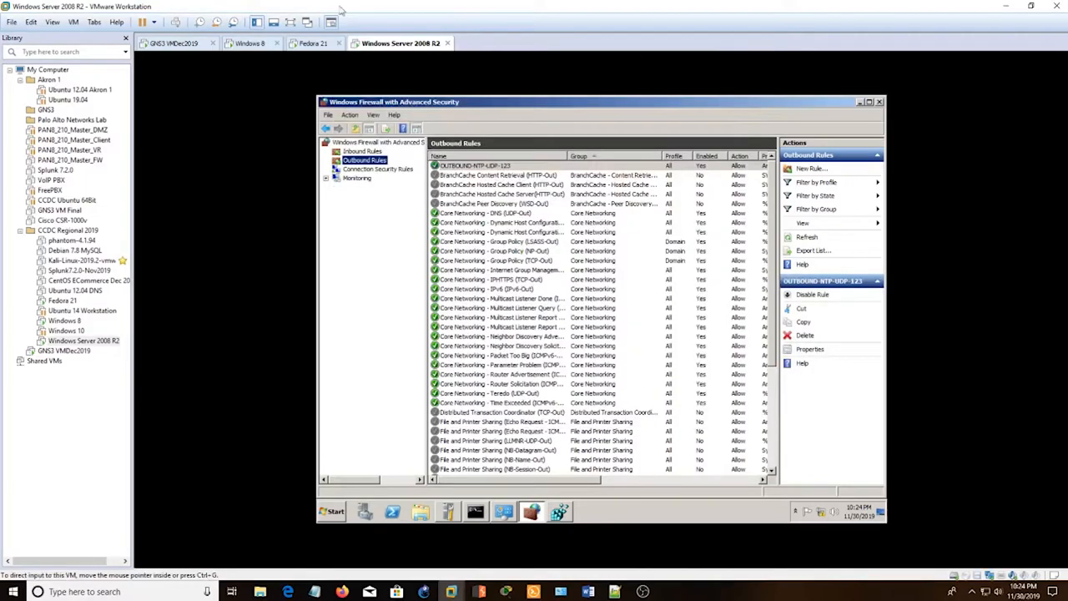
{"action": "mouse_move", "coordinate": [932, 187]}
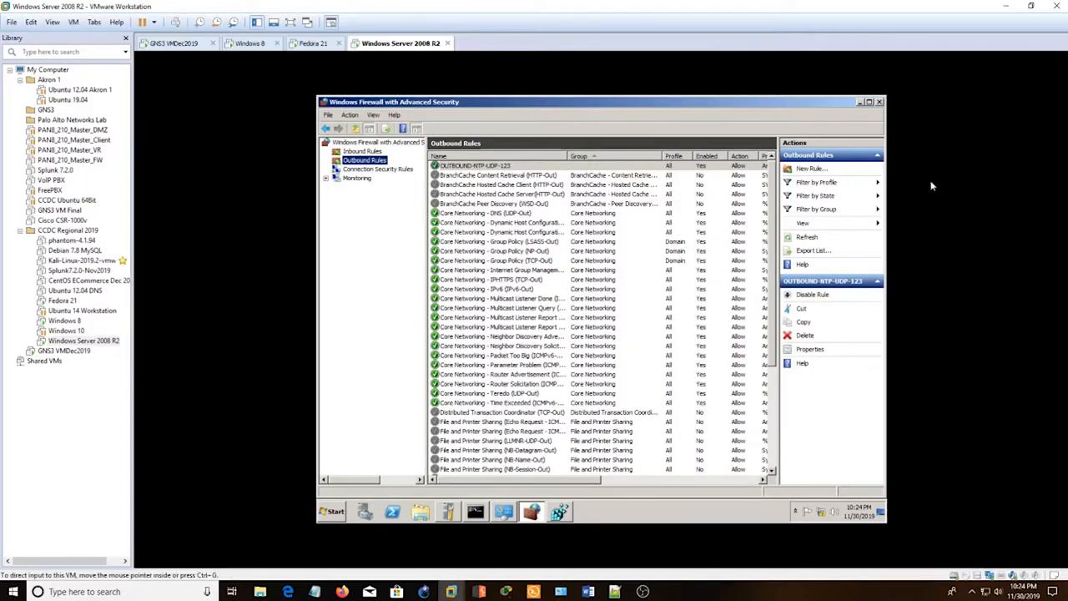
On the Fedora 21 VM run ntpdate -q 172.20.242.200, getting stratum 1 and about -0.074 s offset.
{"action": "left_click", "coordinate": [314, 44]}
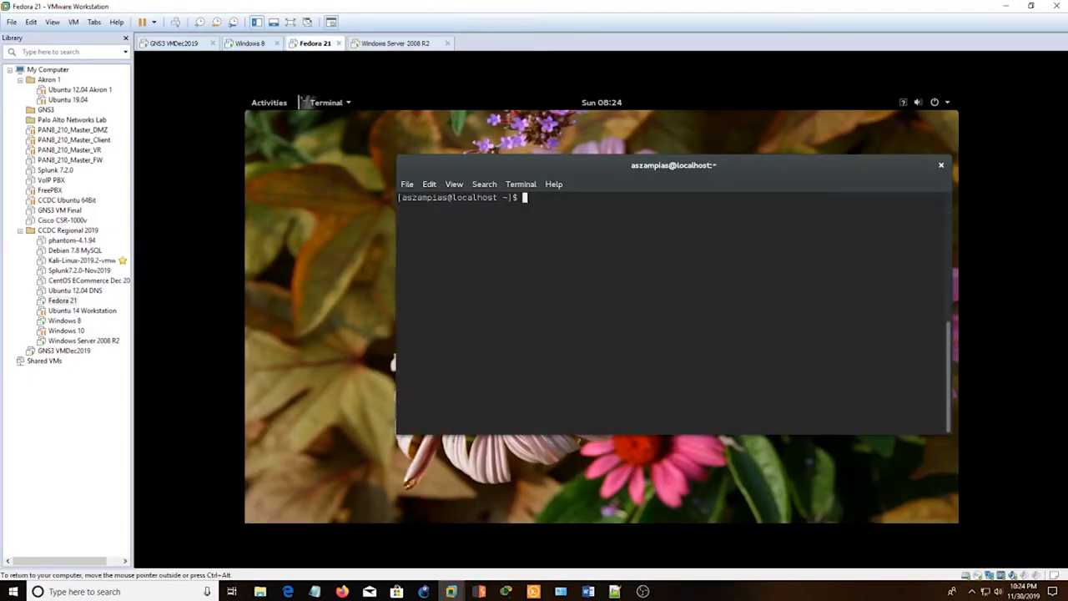
{"action": "type", "text": "ntpdate"}
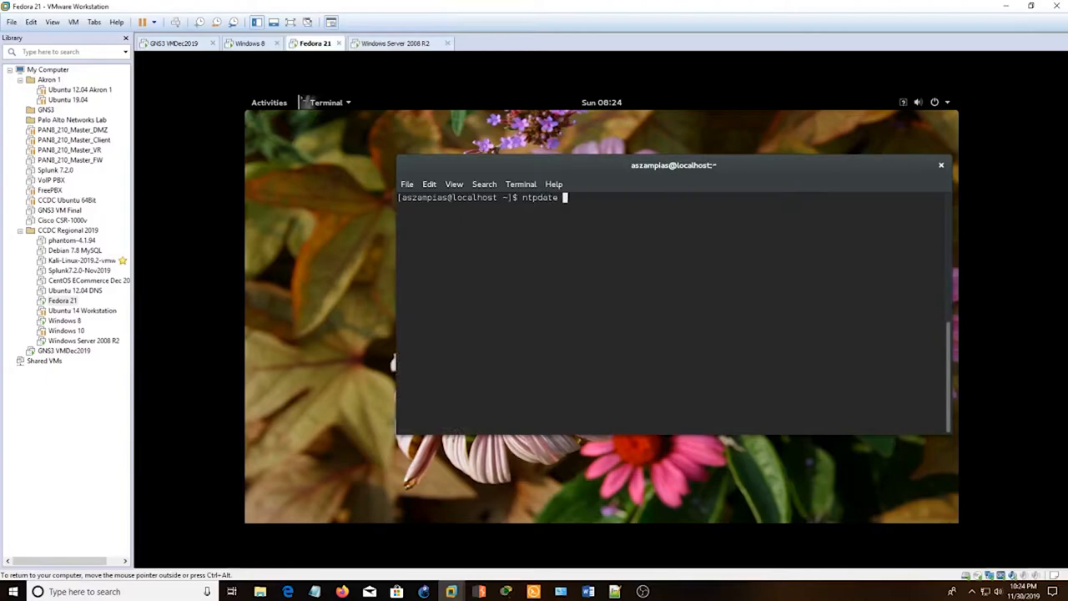
{"action": "key", "text": "BackSpace"}
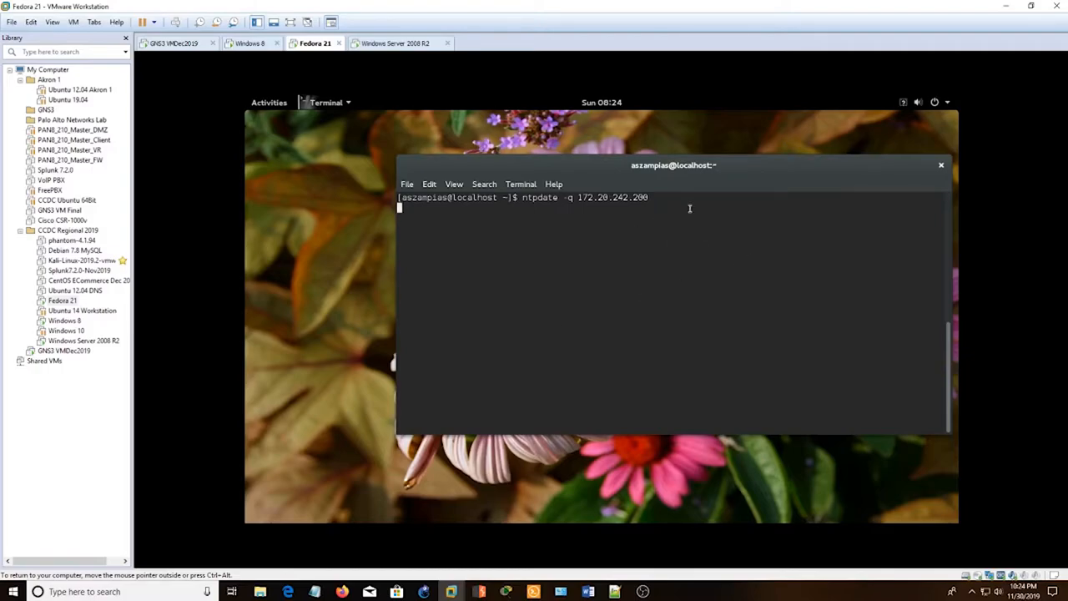
{"action": "key", "text": "Return"}
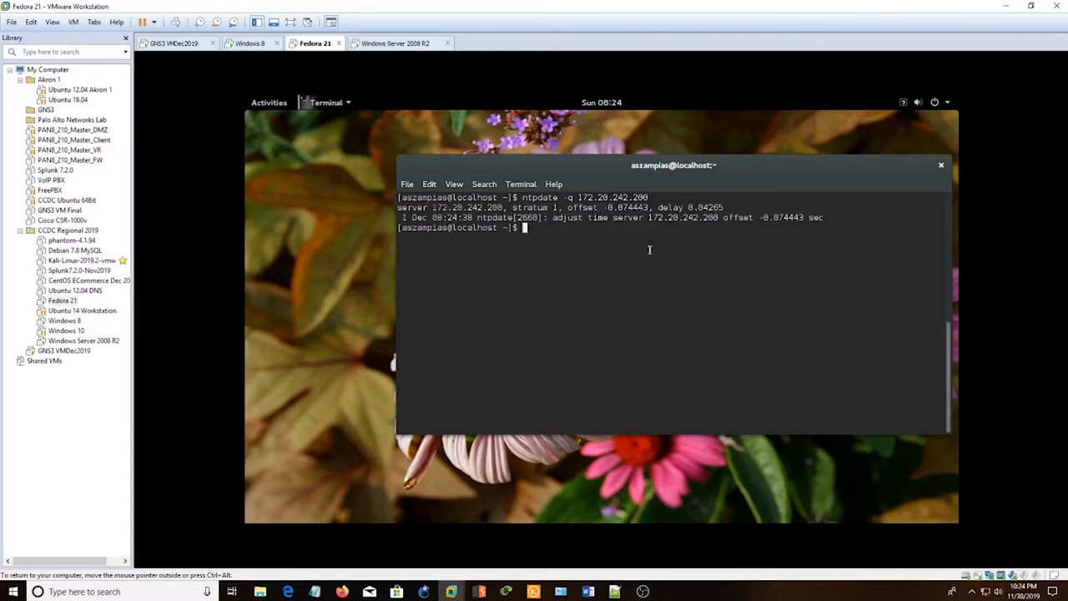
{"action": "mouse_move", "coordinate": [591, 226]}
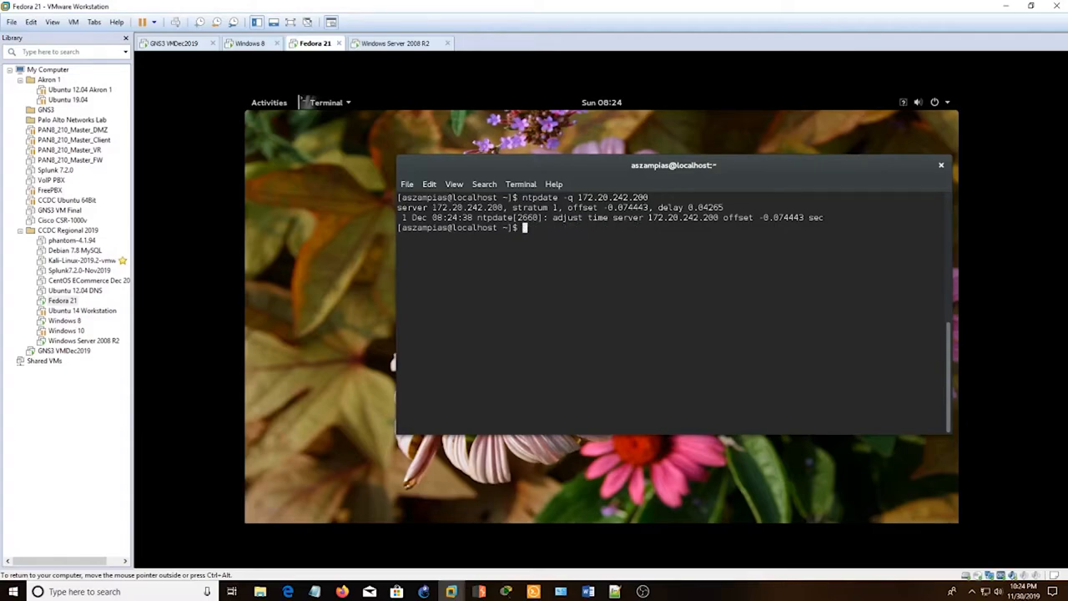
{"action": "type", "text": "nt"}
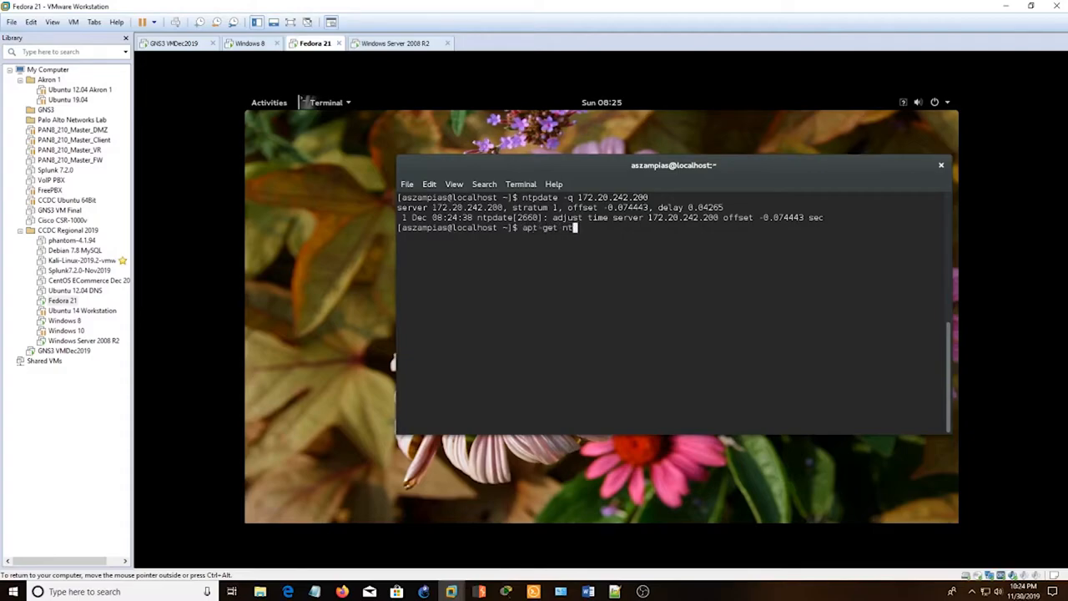
{"action": "type", "text": "install n"}
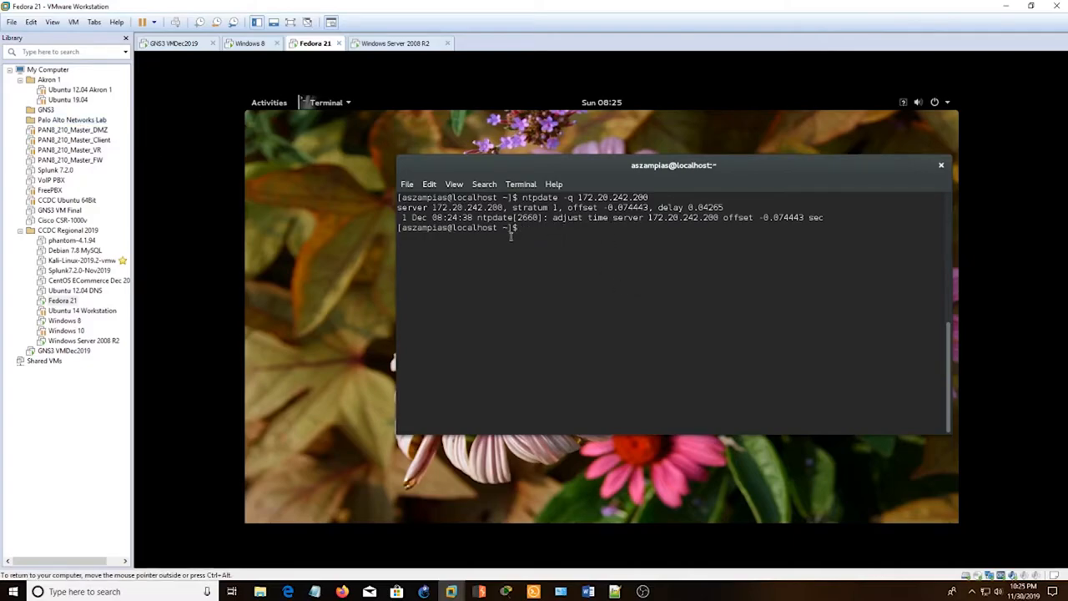
{"action": "mouse_move", "coordinate": [167, 43]}
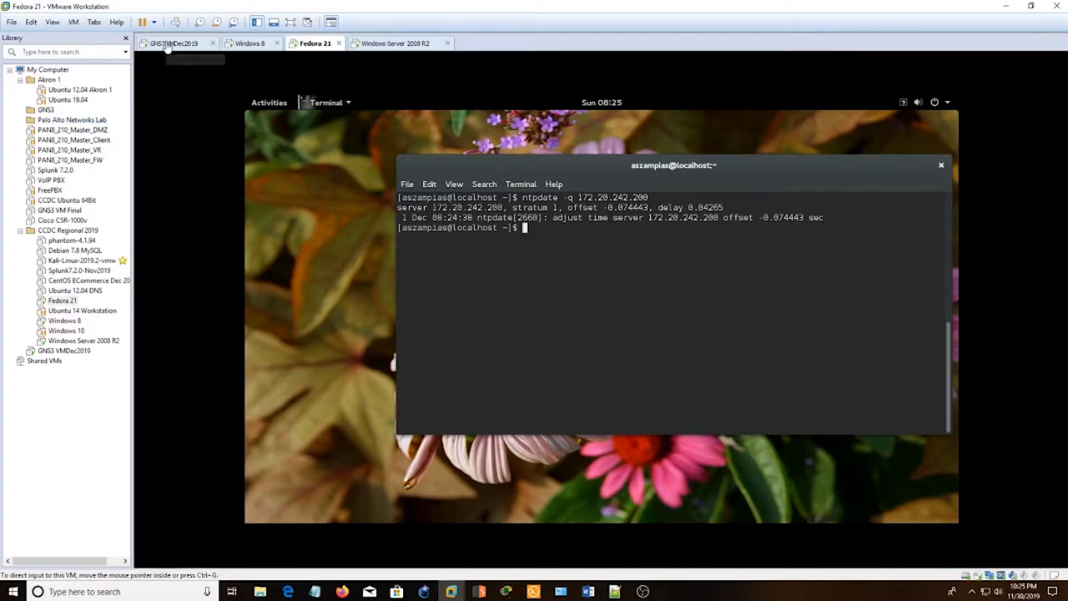
On the Windows 8 VM run w32tm /config /manualpeerlist:"172.20.242.200" /syncfromflags:manual /reliable:YES /update.
{"action": "left_click", "coordinate": [250, 43]}
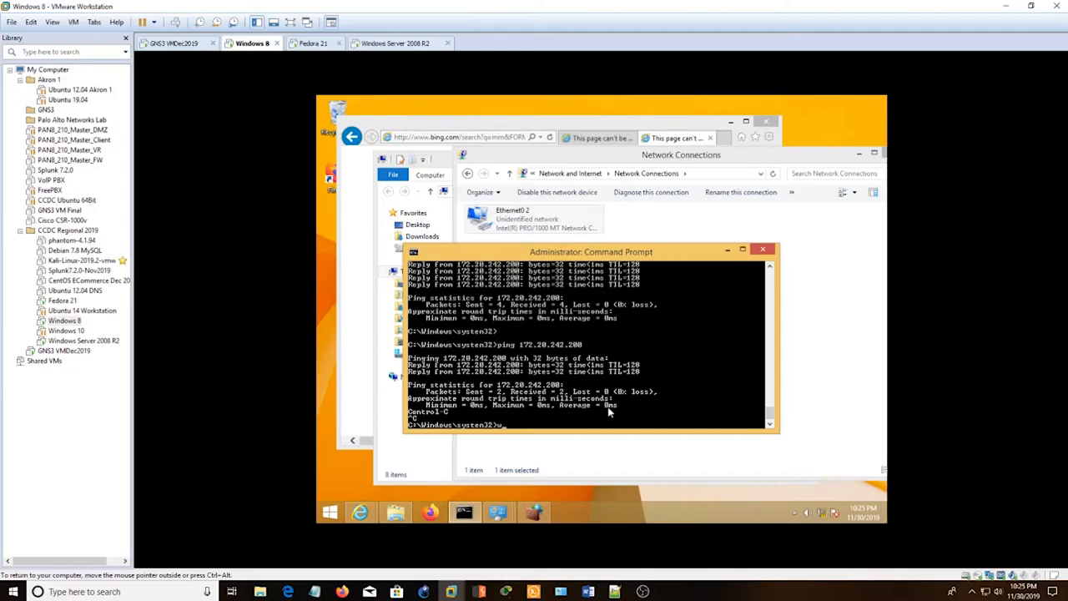
{"action": "type", "text": "w32tm /config /"}
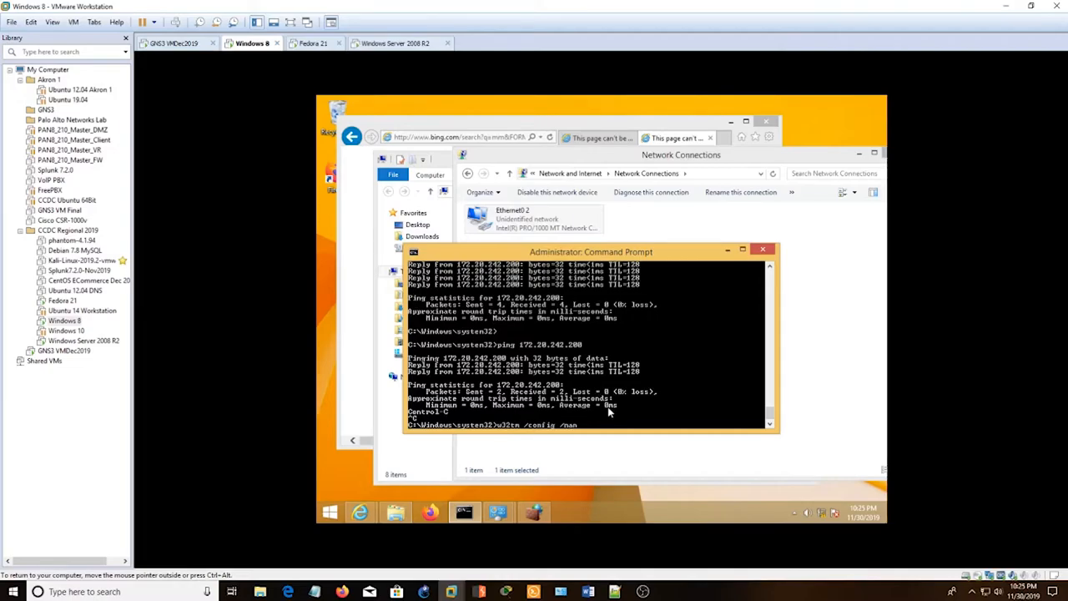
{"action": "type", "text": "manualpeerlist:"}
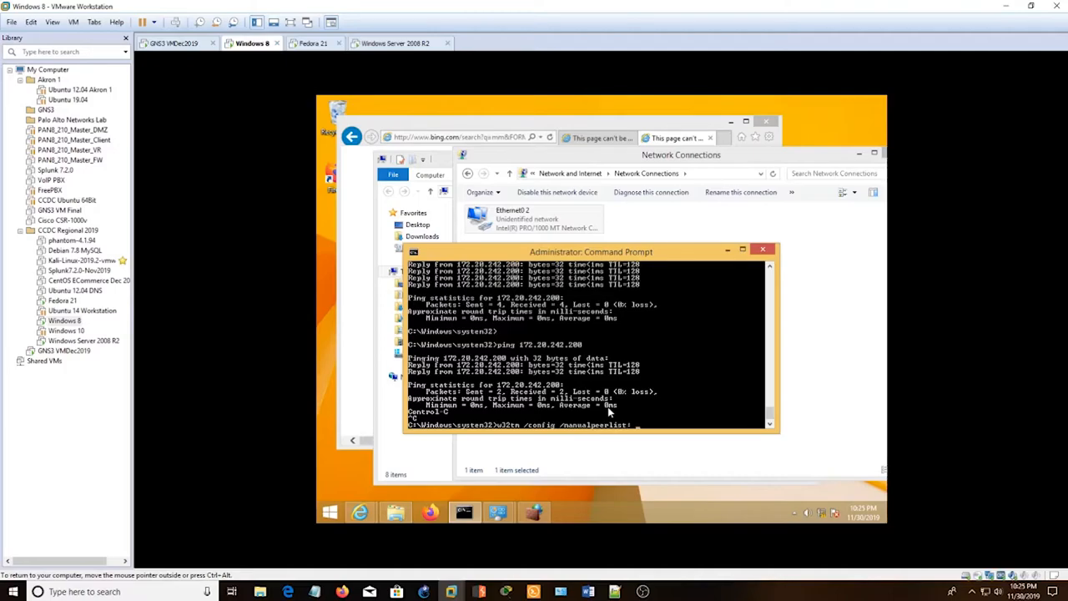
{"action": "type", "text": "\"172.20.242.200"}
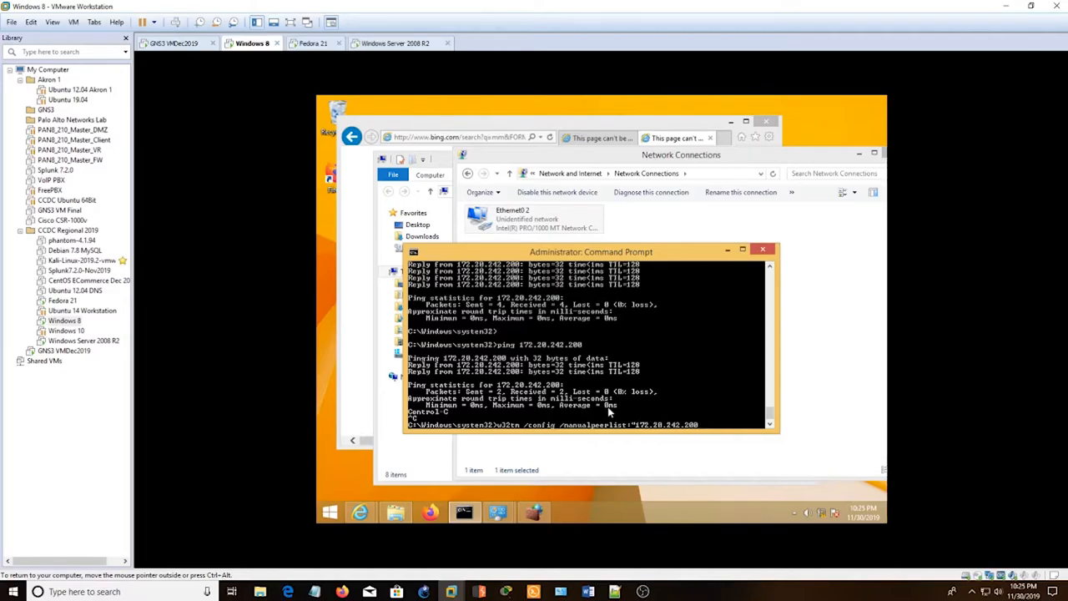
{"action": "type", "text": "/"}
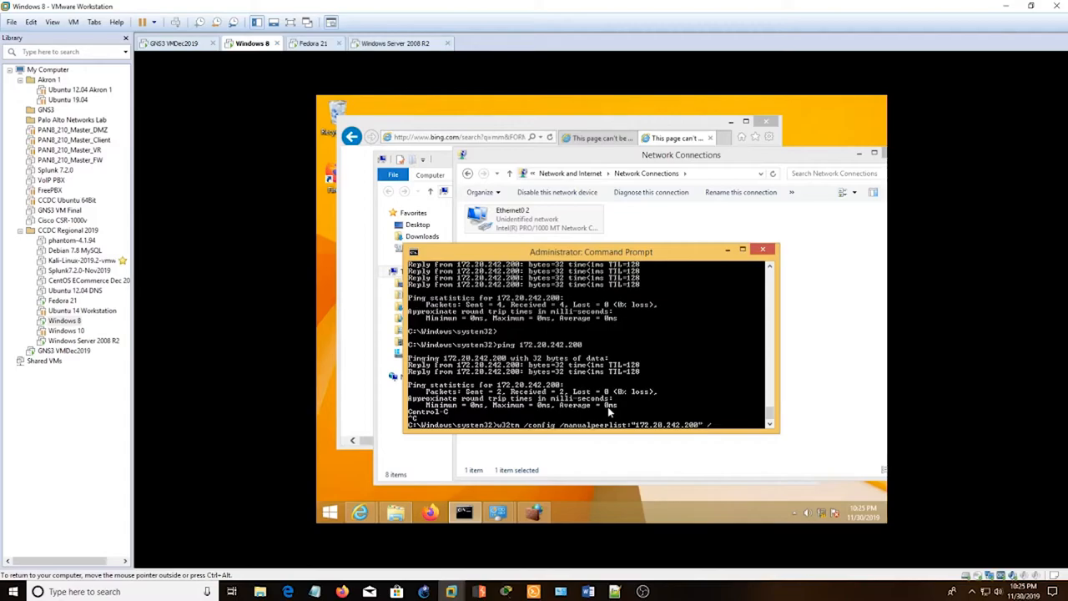
{"action": "type", "text": "/syncfromflag"}
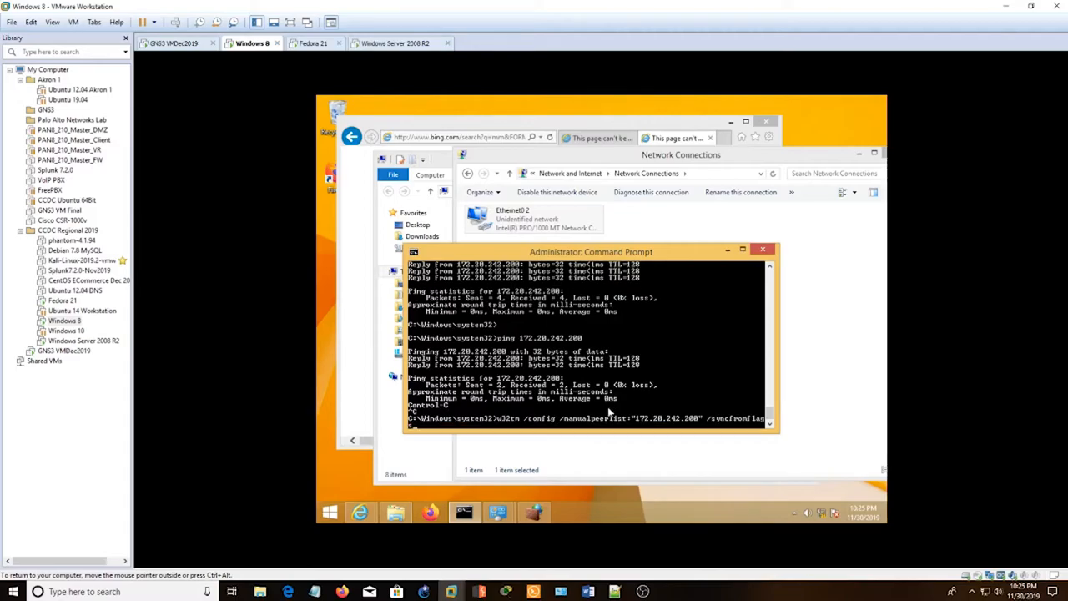
{"action": "type", "text": ":manual"}
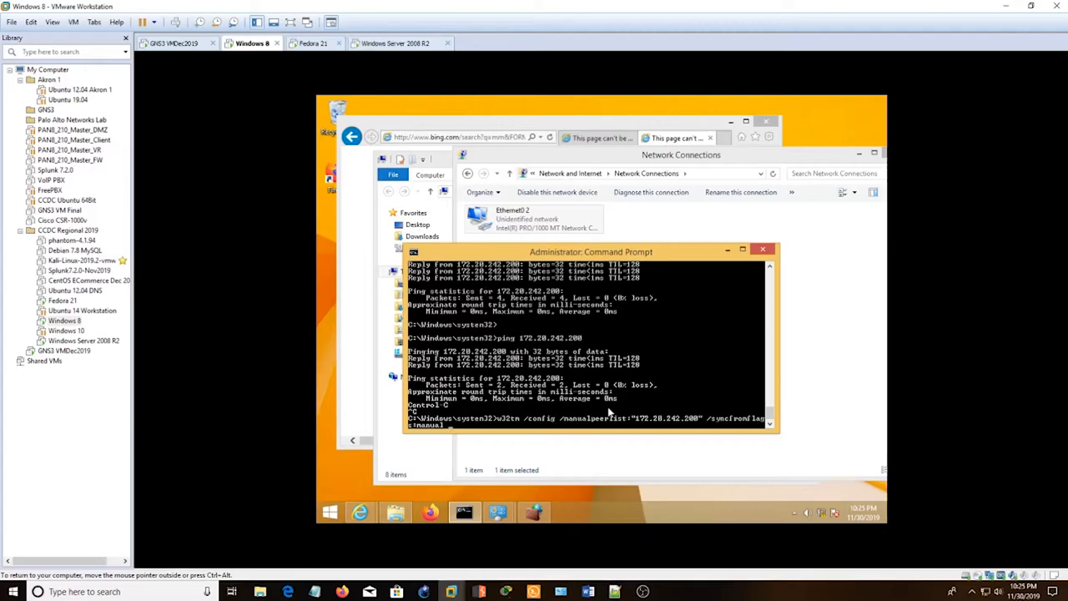
{"action": "type", "text": "/reliable:"}
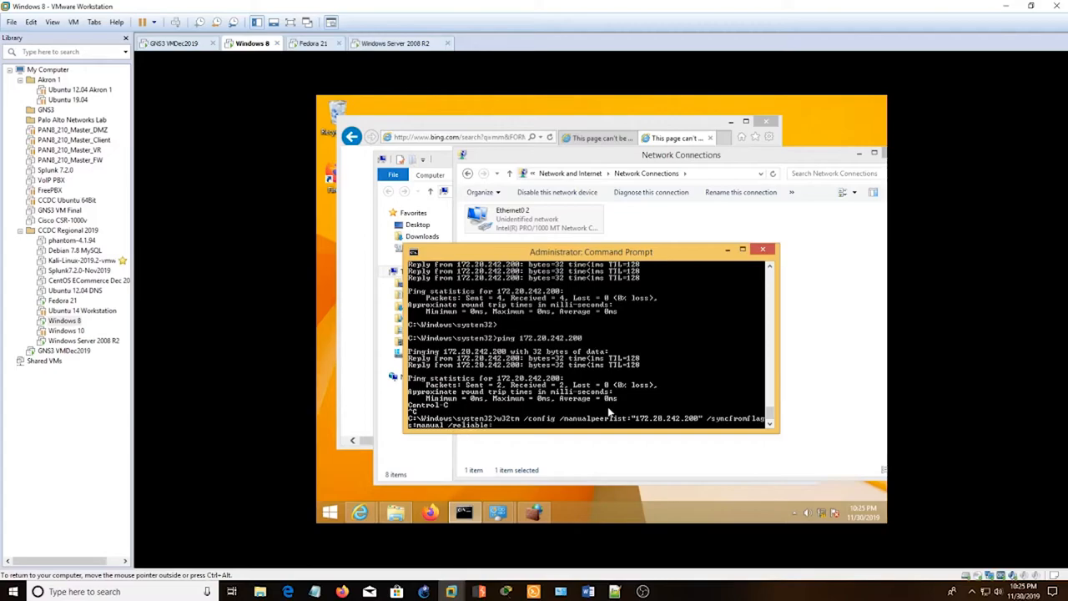
{"action": "type", "text": "YES /update"}
{"action": "type", "text": "w32tm"}
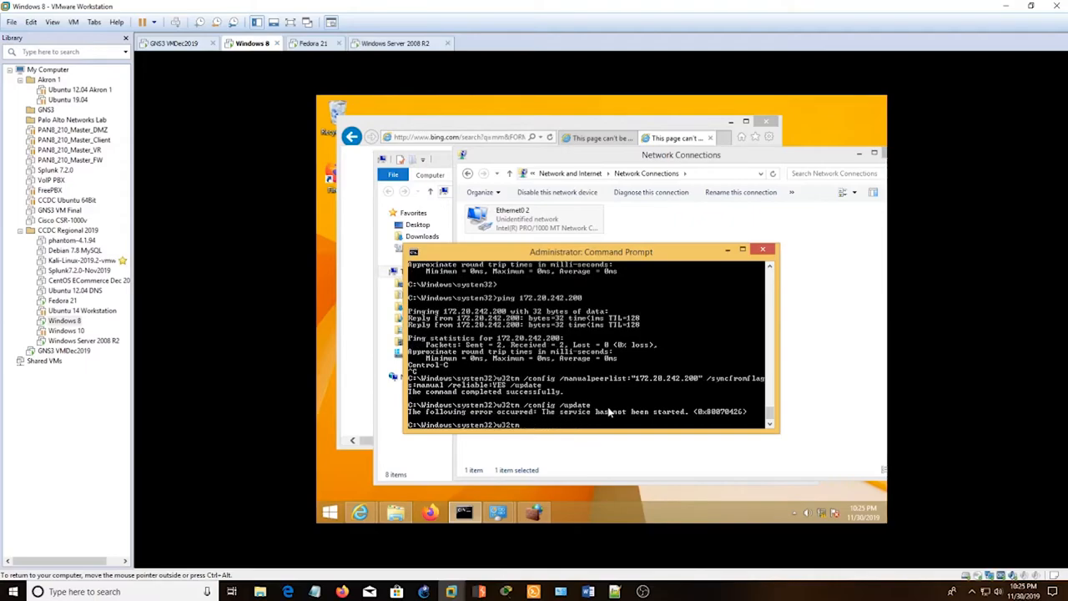
{"action": "type", "text": "/quer"}
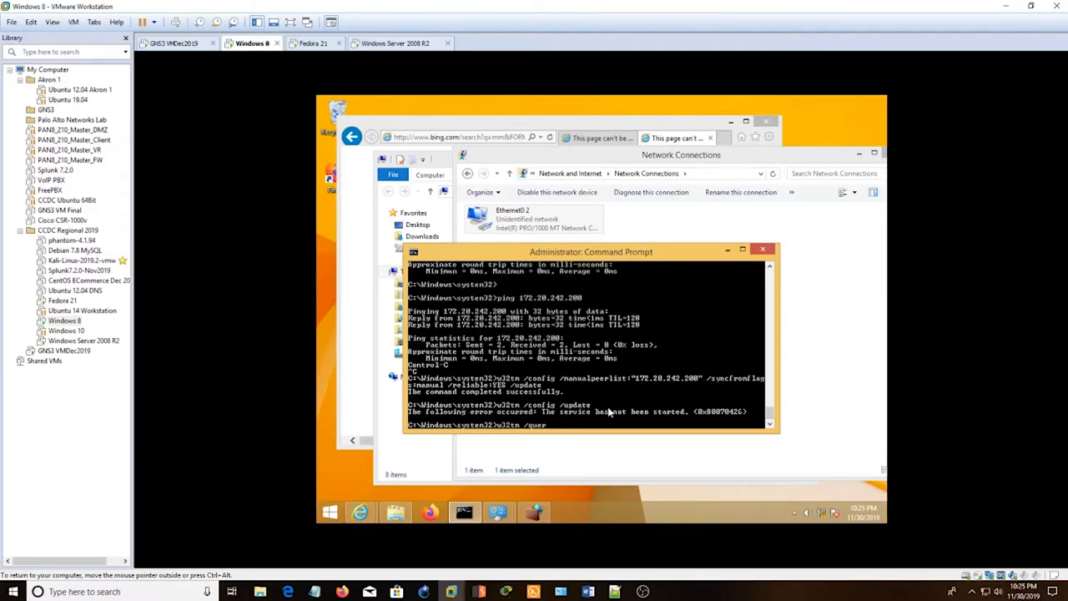
Query w32tm status, start the Windows Time service with net start w32time, and query status again.
{"action": "key", "text": "enter"}
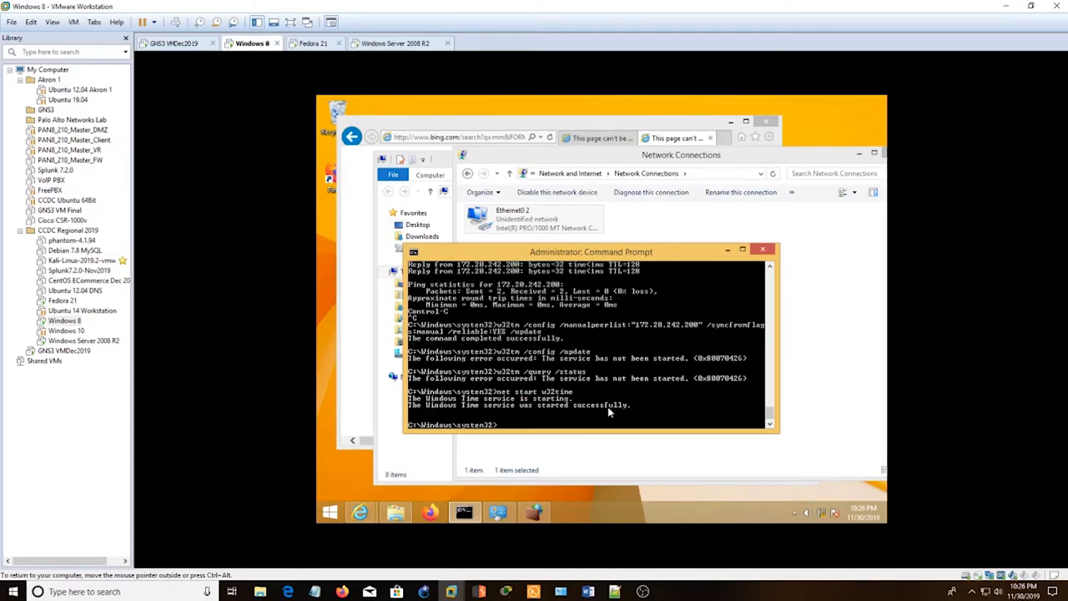
{"action": "type", "text": "w32tm /query /status"}
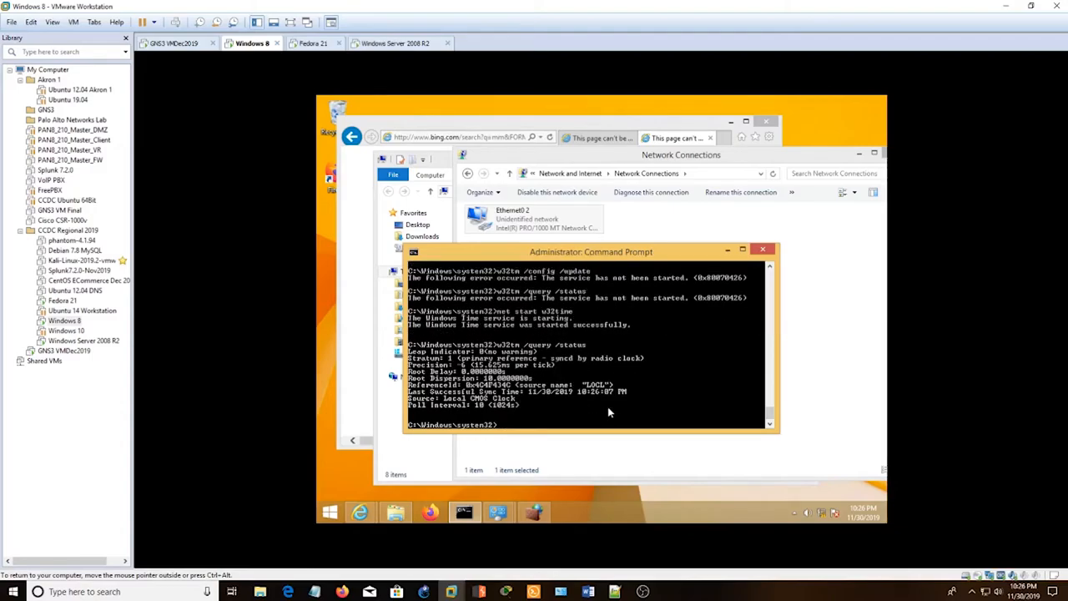
{"action": "mouse_move", "coordinate": [577, 414]}
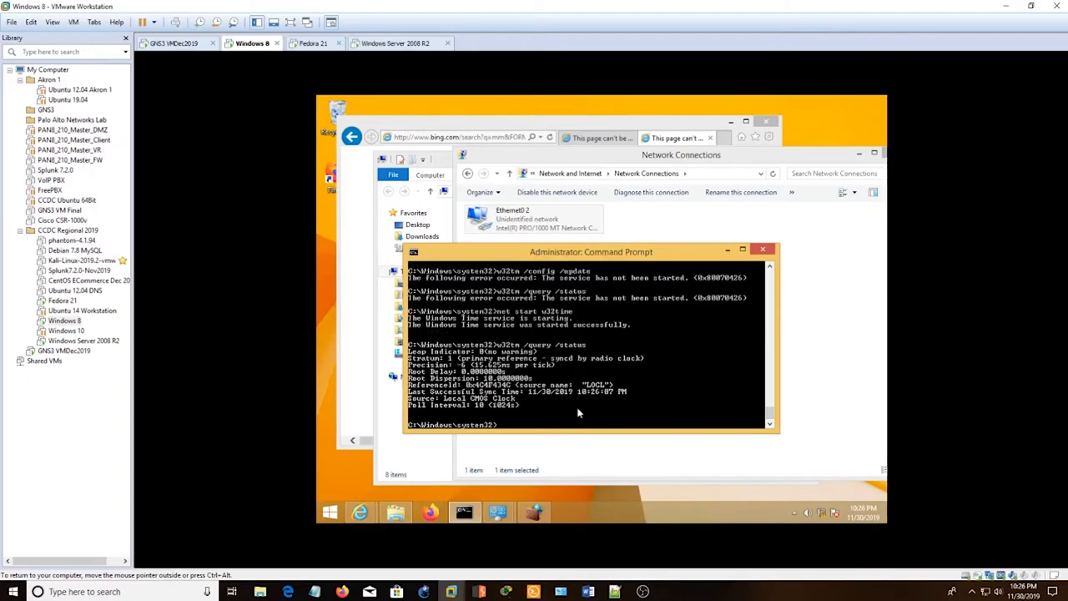
{"action": "mouse_move", "coordinate": [625, 357]}
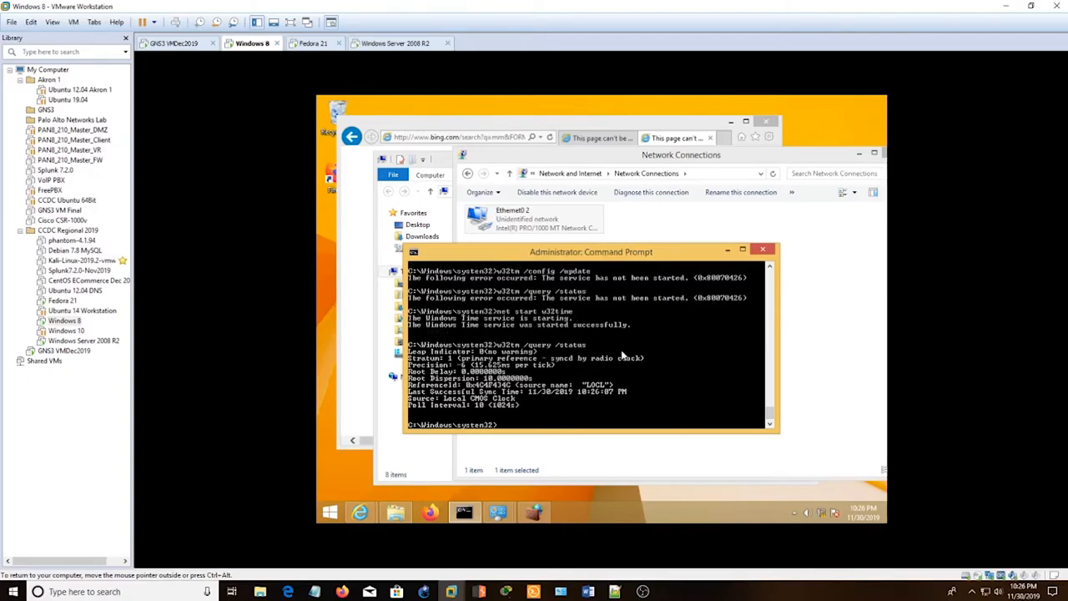
{"action": "mouse_move", "coordinate": [551, 417]}
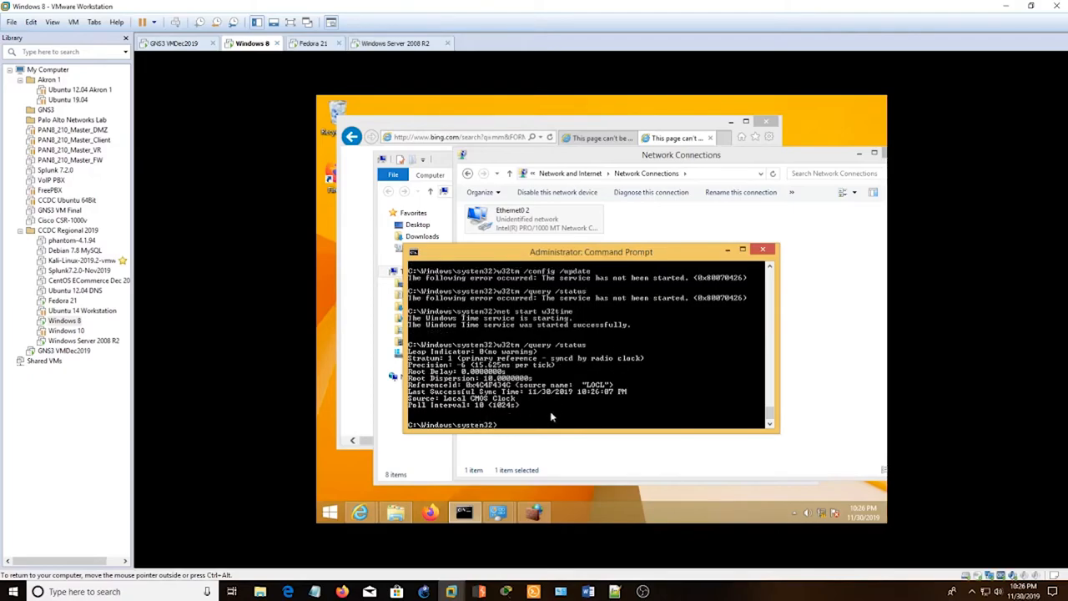
{"action": "mouse_move", "coordinate": [478, 399]}
{"action": "type", "text": "w32tm /query /status"}
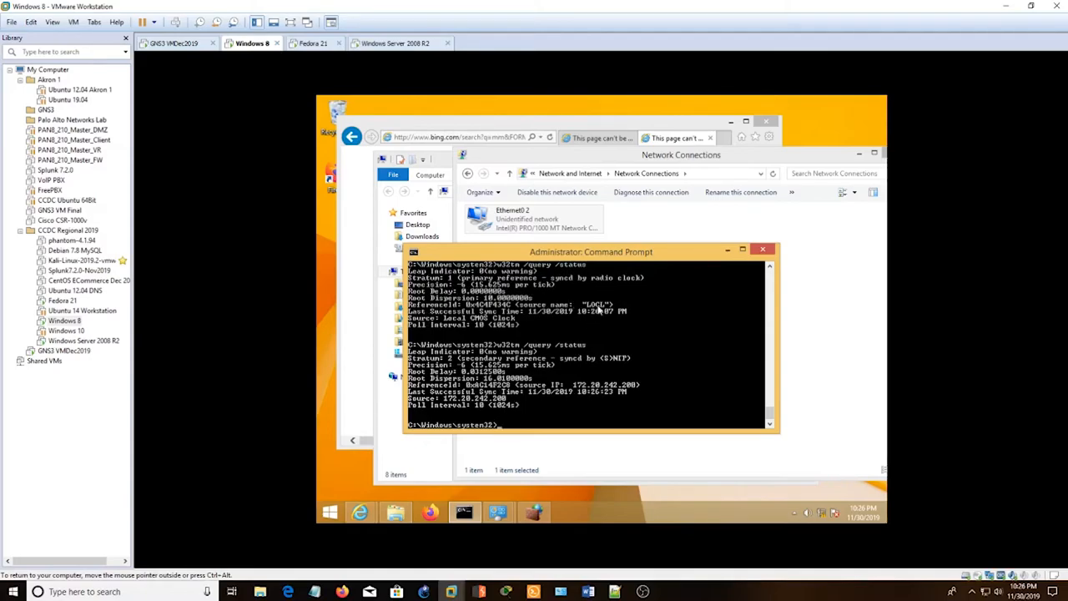
{"action": "mouse_move", "coordinate": [619, 374]}
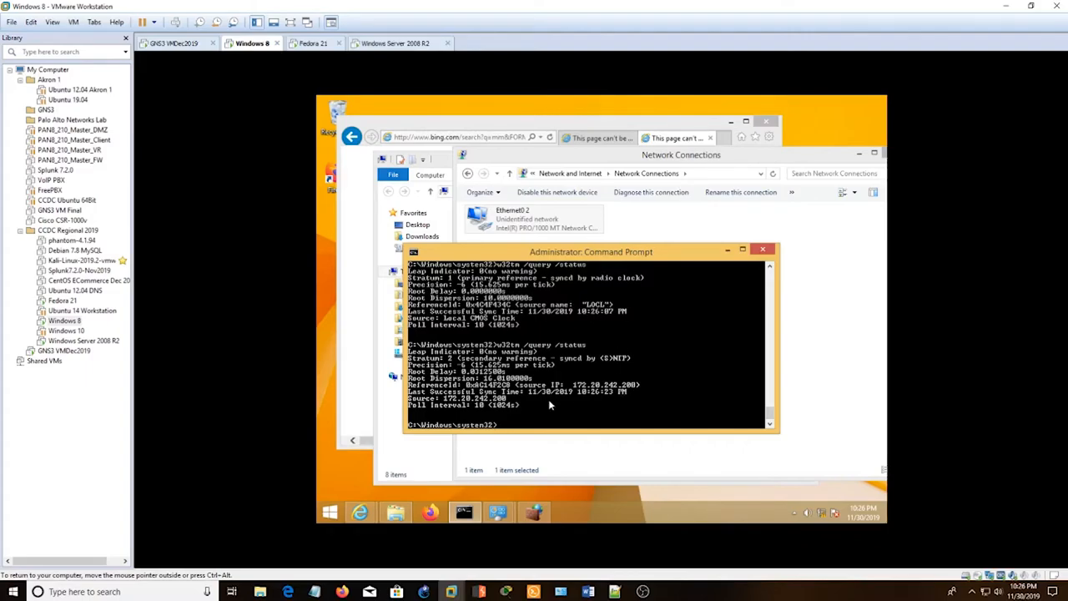
{"action": "mouse_move", "coordinate": [518, 380]}
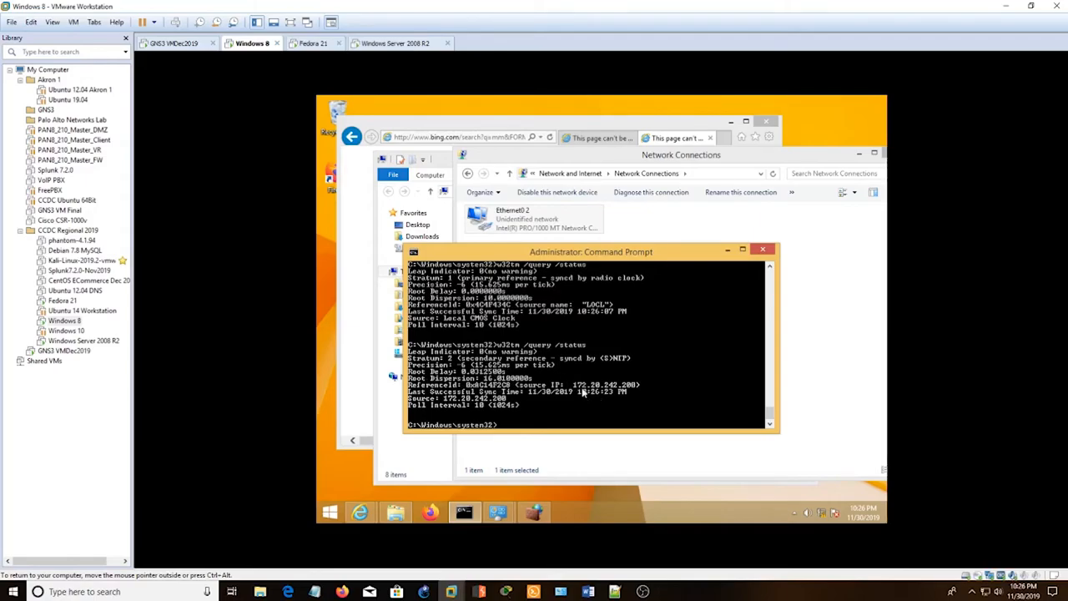
{"action": "mouse_move", "coordinate": [591, 411]}
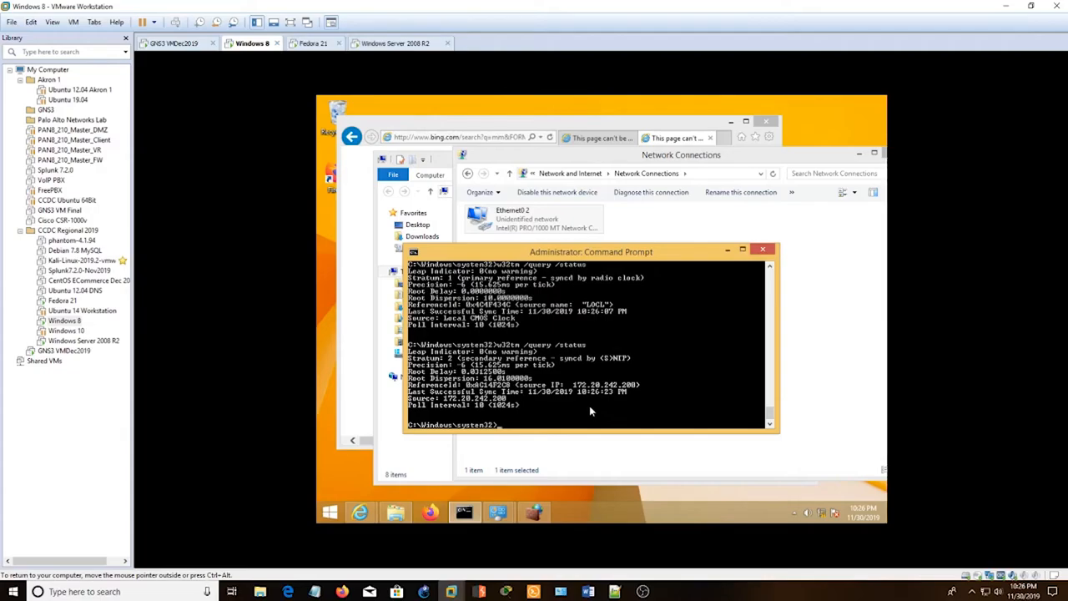
On the Fedora 21 VM try sudo ntpdate 172.20.242.200, then switch to root with su.
{"action": "left_click", "coordinate": [313, 43]}
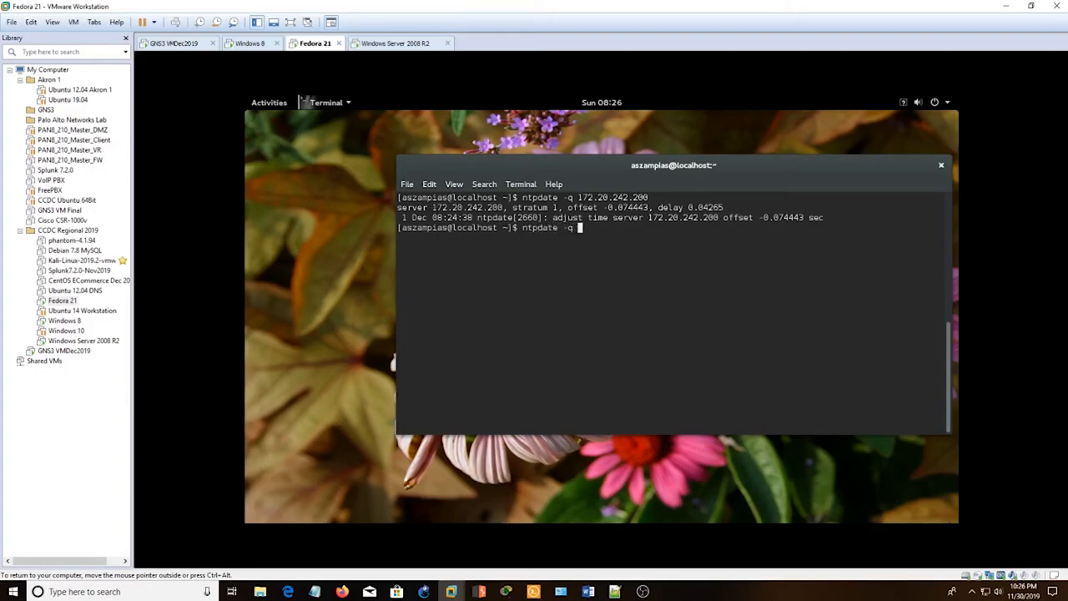
{"action": "type", "text": "172.20.242.200"}
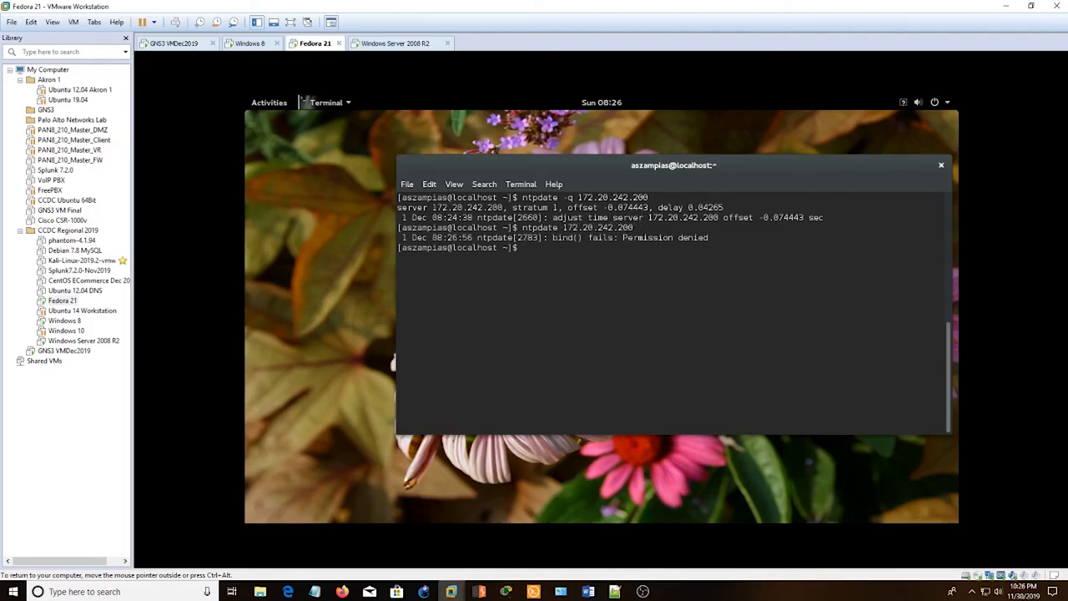
{"action": "type", "text": "sudo ntpdate 172.20.242.200"}
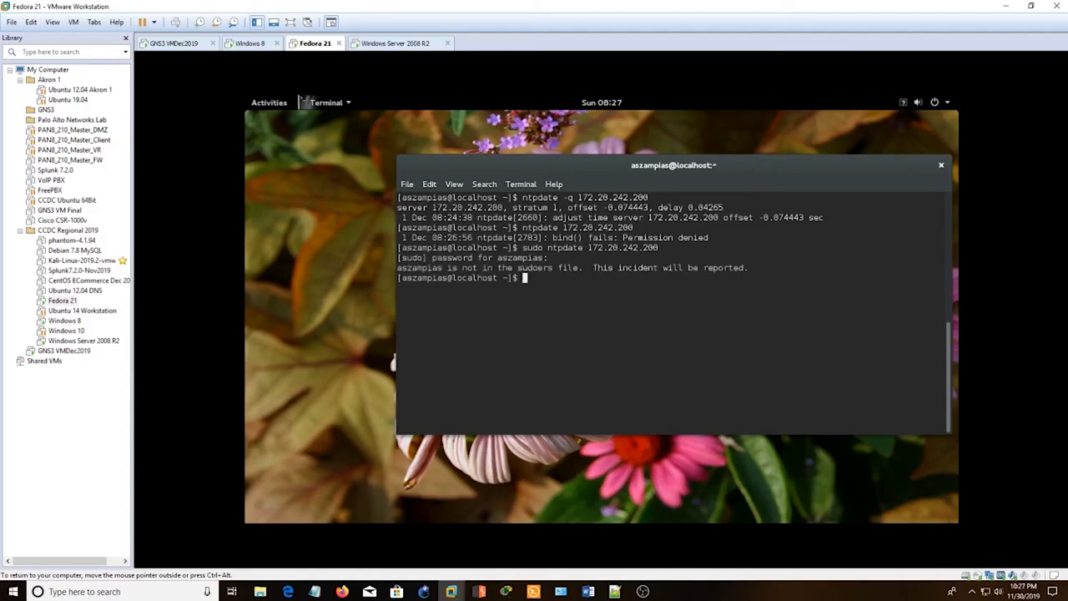
{"action": "type", "text": "su - root"}
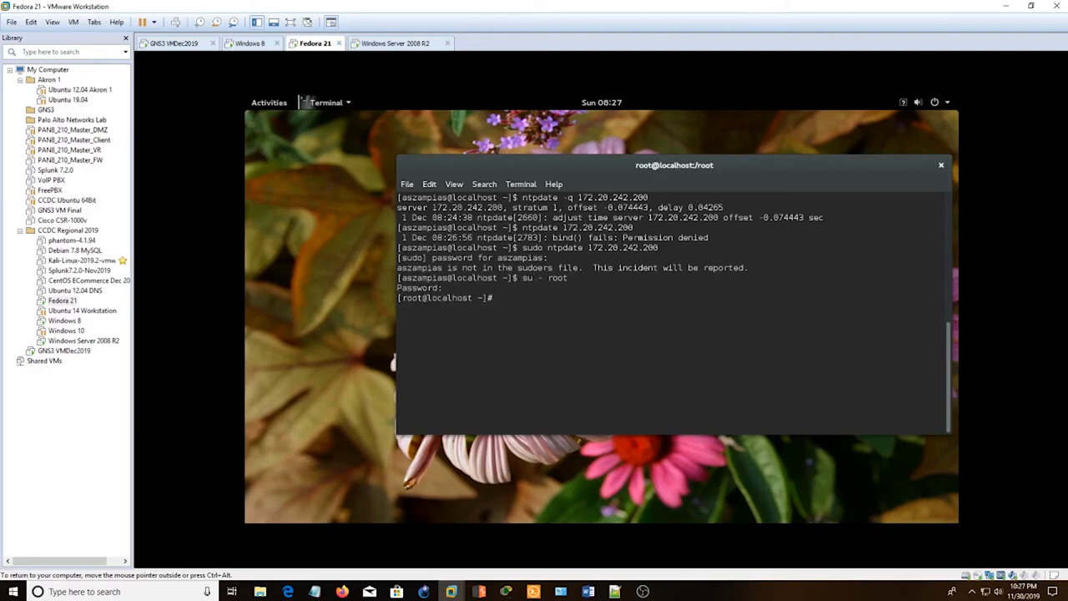
As root run ntpdate 172.20.242.200, adjusting the clock by about -0.078 s.
{"action": "type", "text": "ntpdate 172.20."}
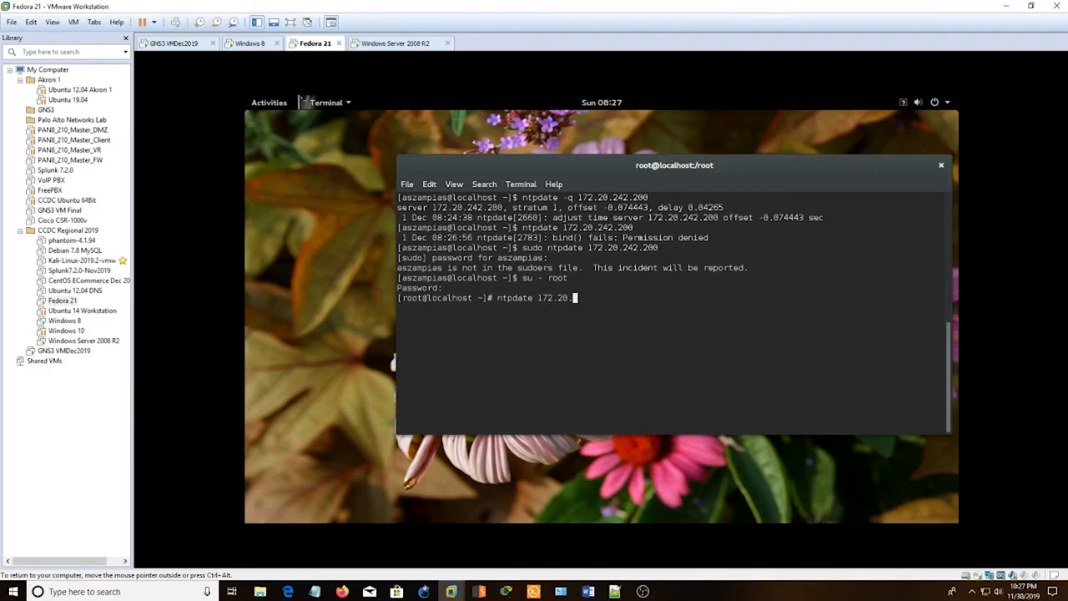
{"action": "type", "text": "42.200"}
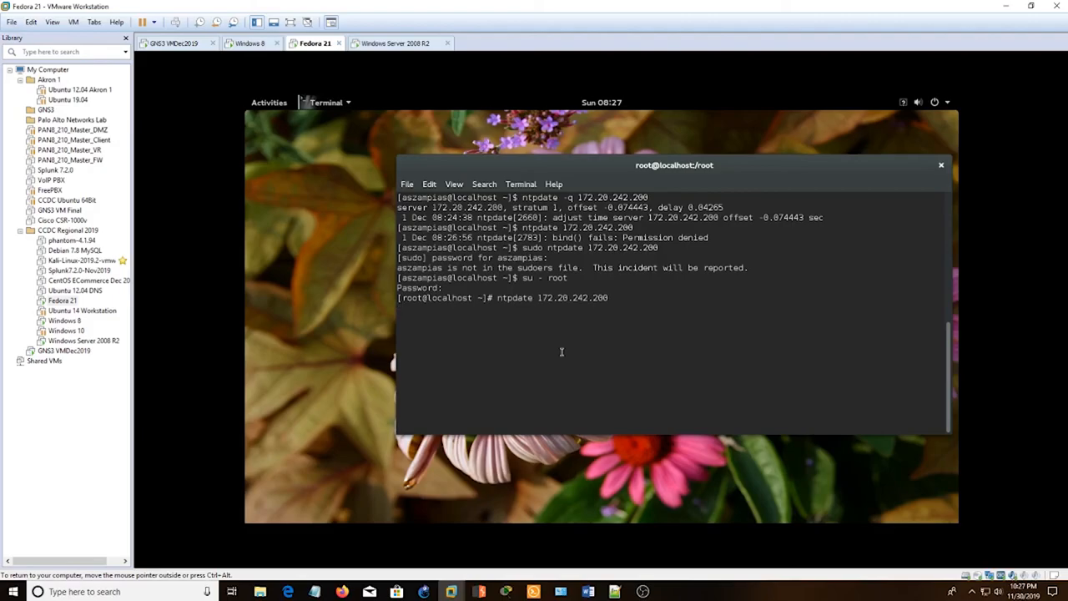
{"action": "key", "text": "Return"}
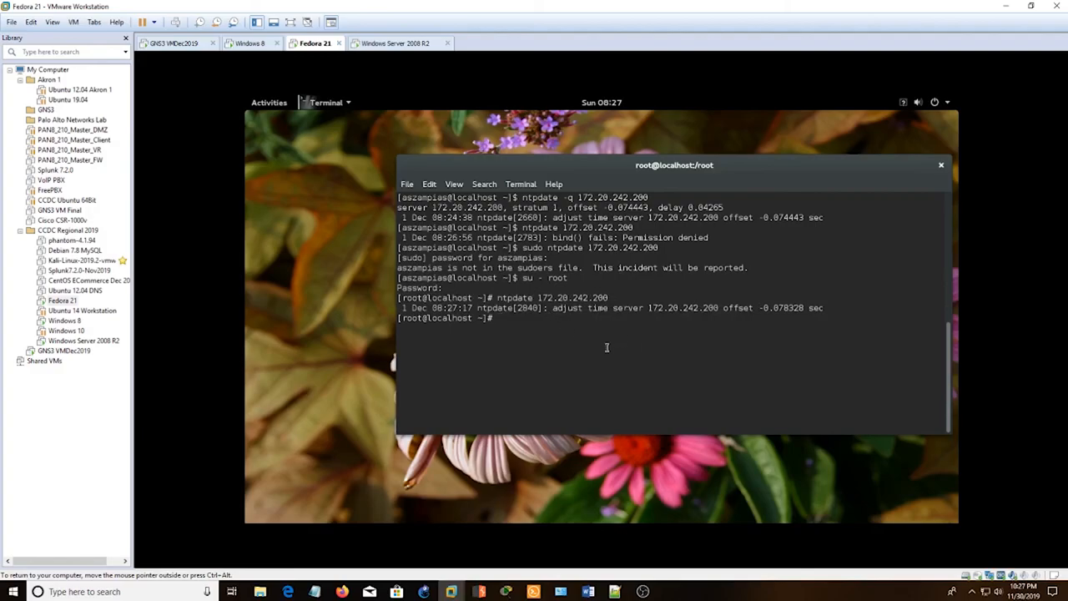
{"action": "type", "text": "n"}
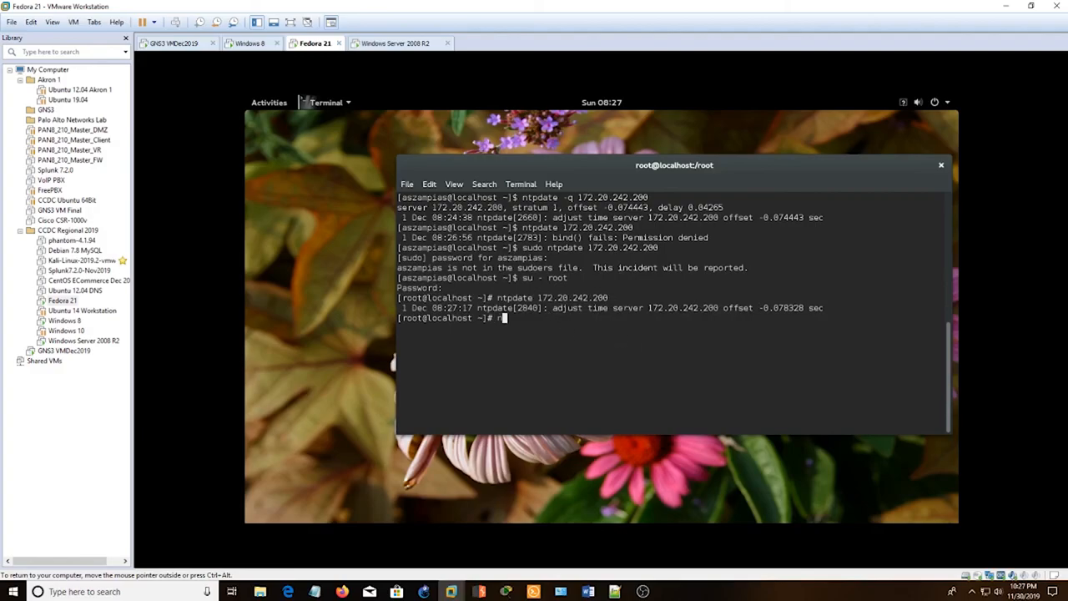